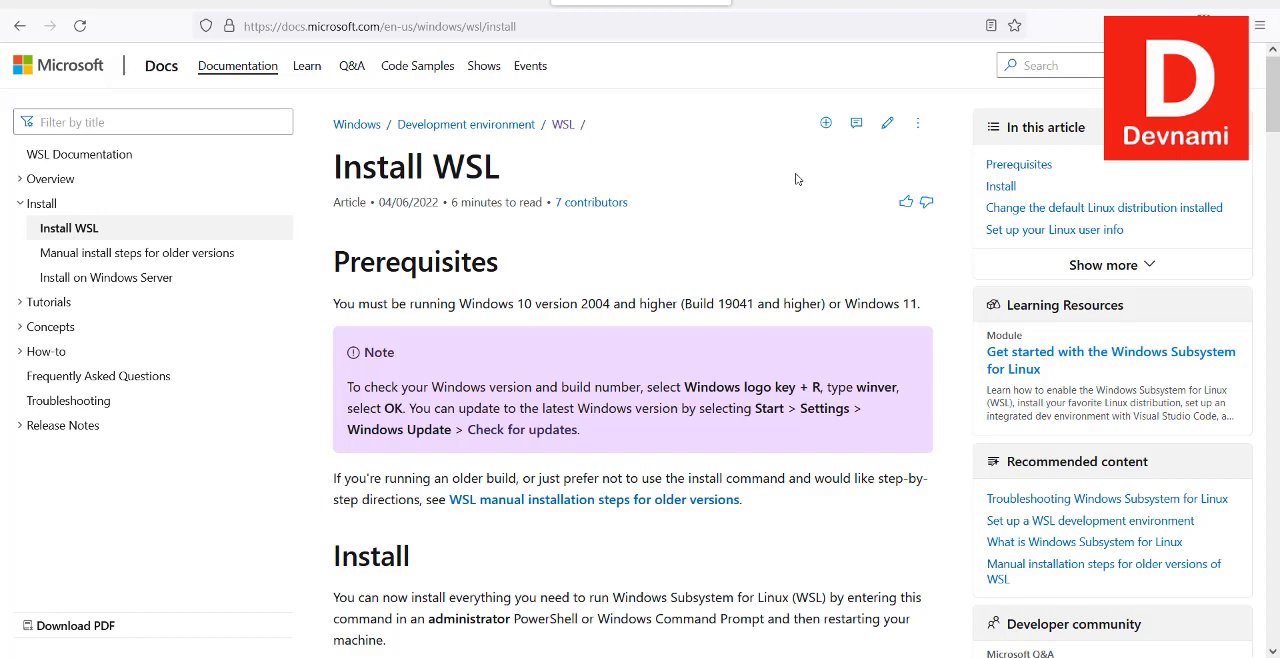
mouse_move(834, 180)
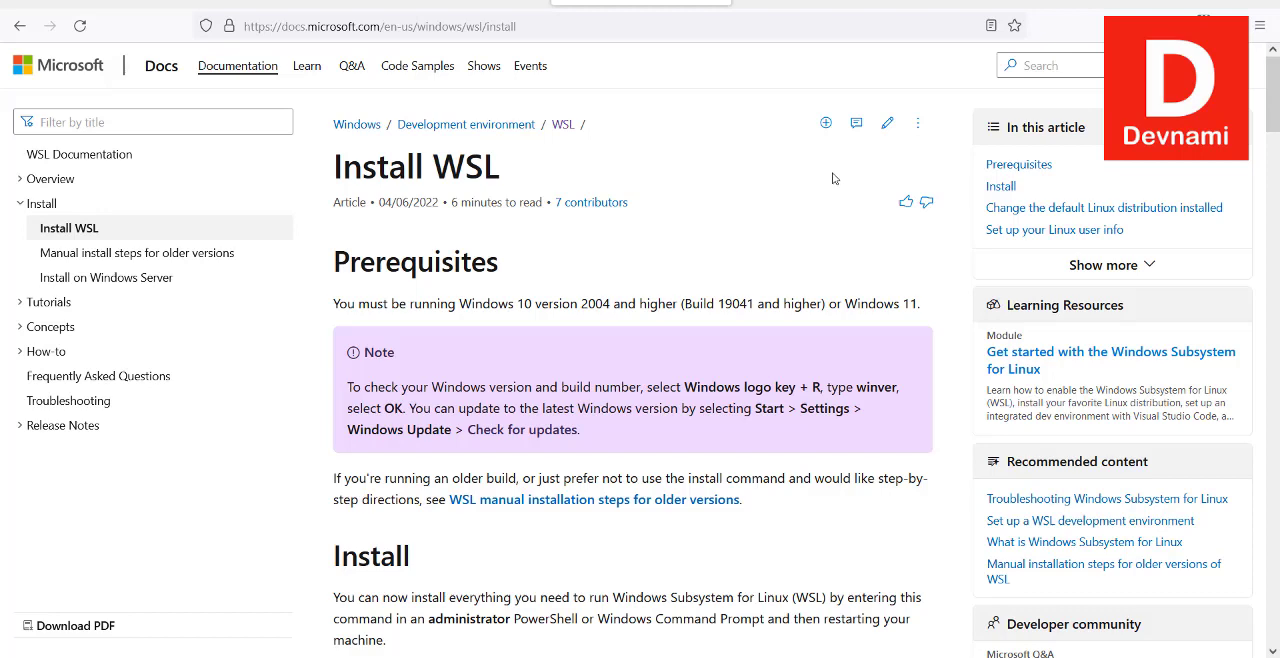
mouse_move(784, 232)
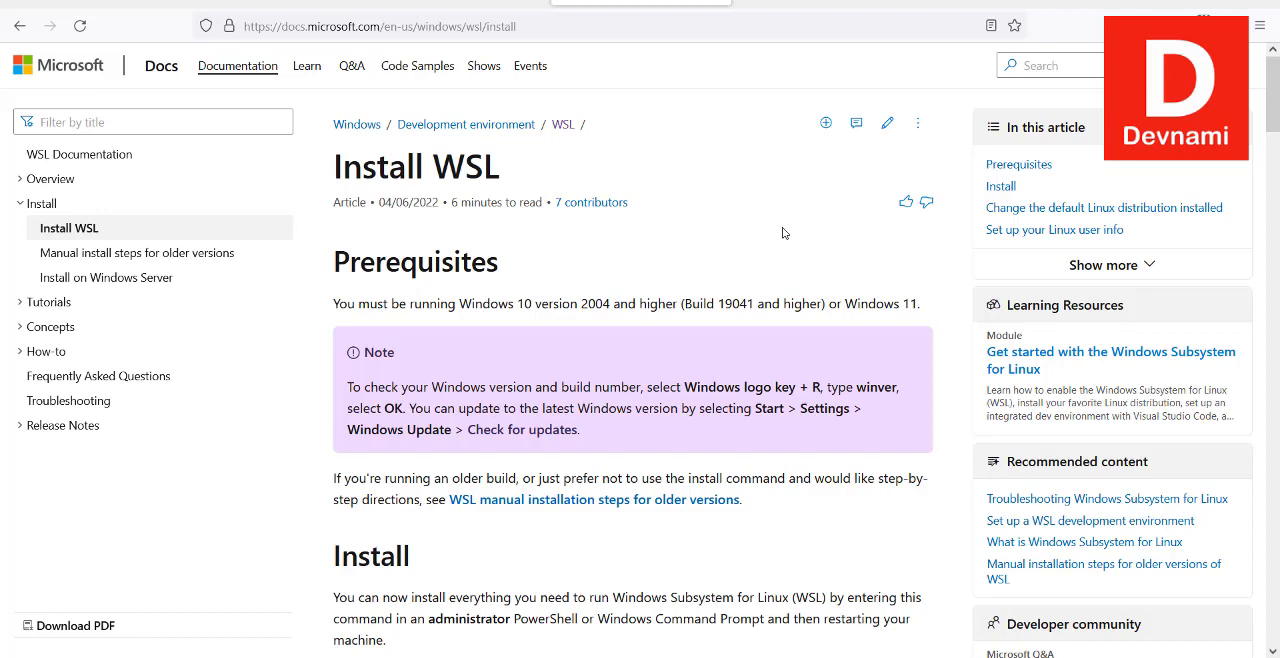
mouse_move(812, 116)
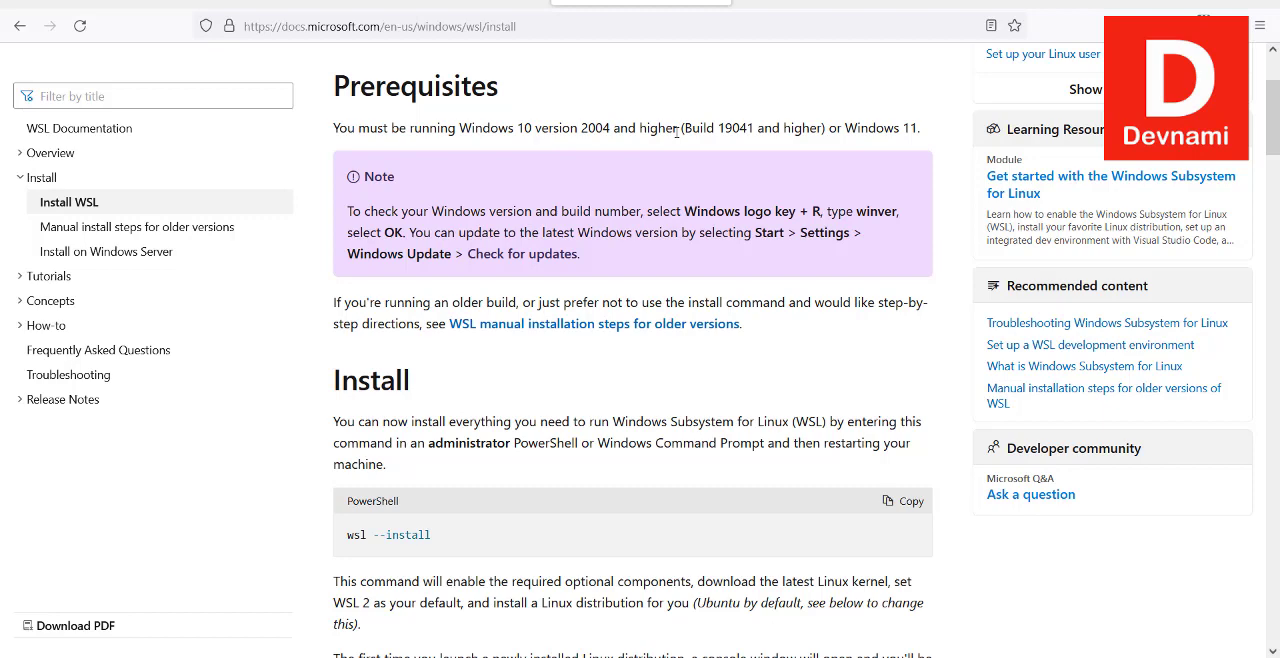
mouse_move(938, 132)
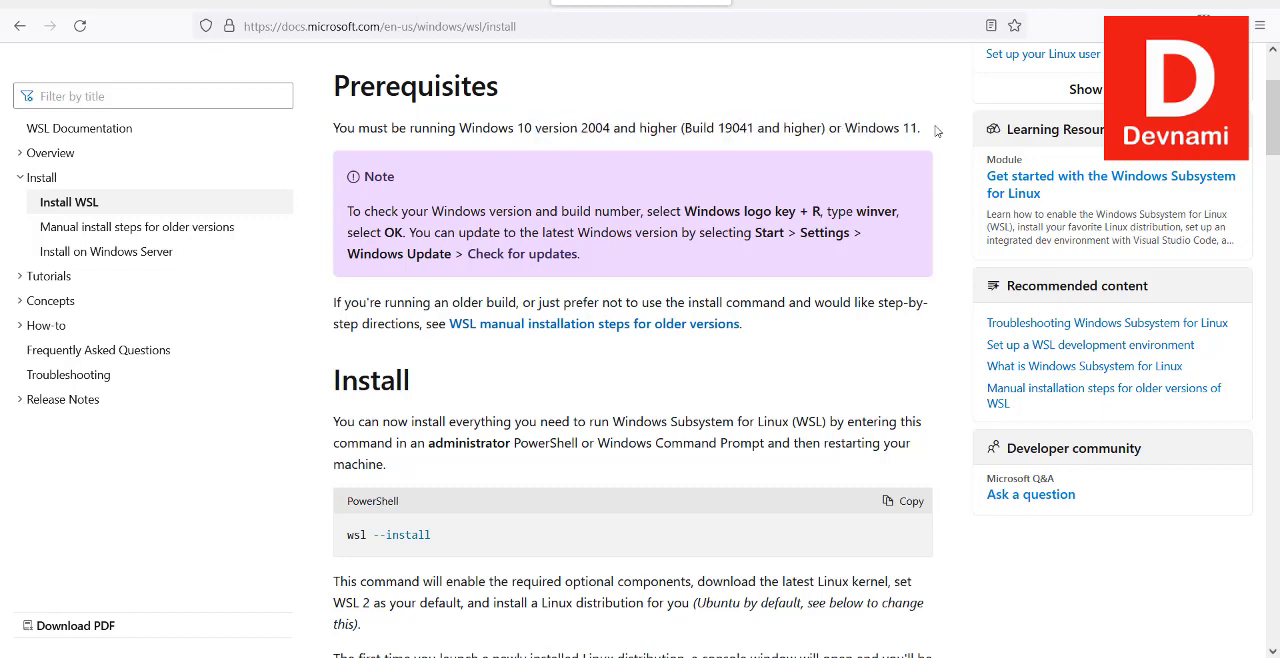
Minimize Firefox from the Install WSL docs to reveal the desktop with the WSL update file.
double_click(736, 128)
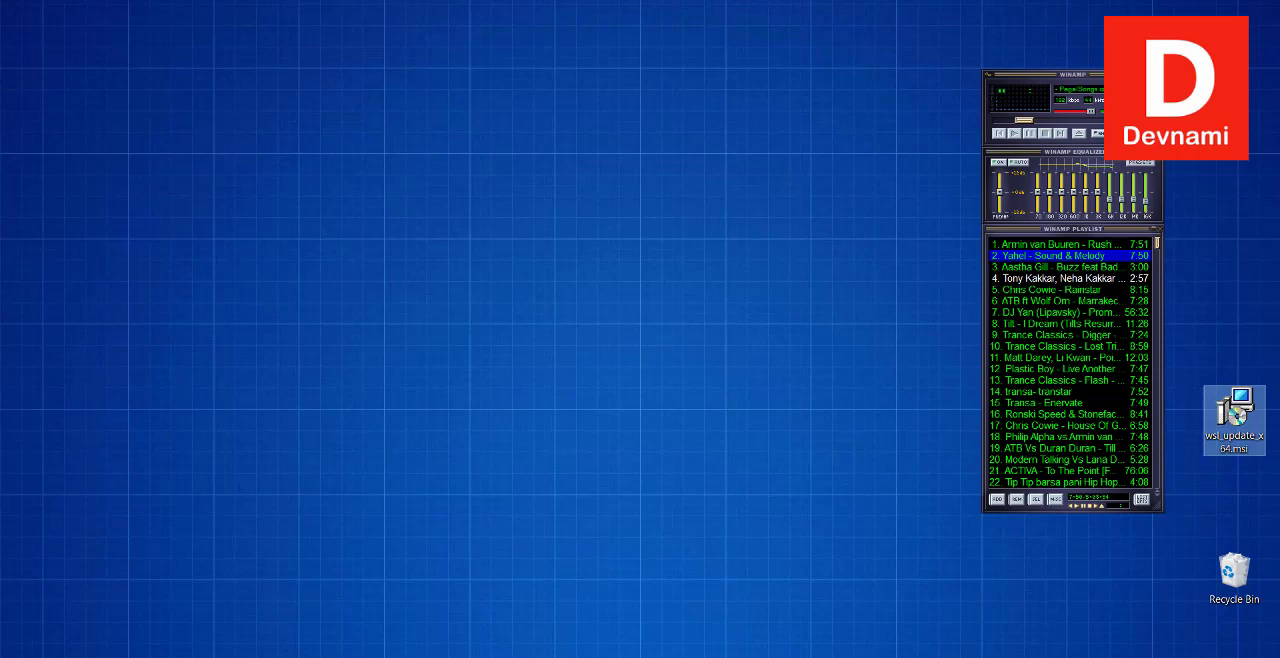
Launch Terminal from the Start menu with Run as administrator for an elevated PowerShell.
right_click(382, 324)
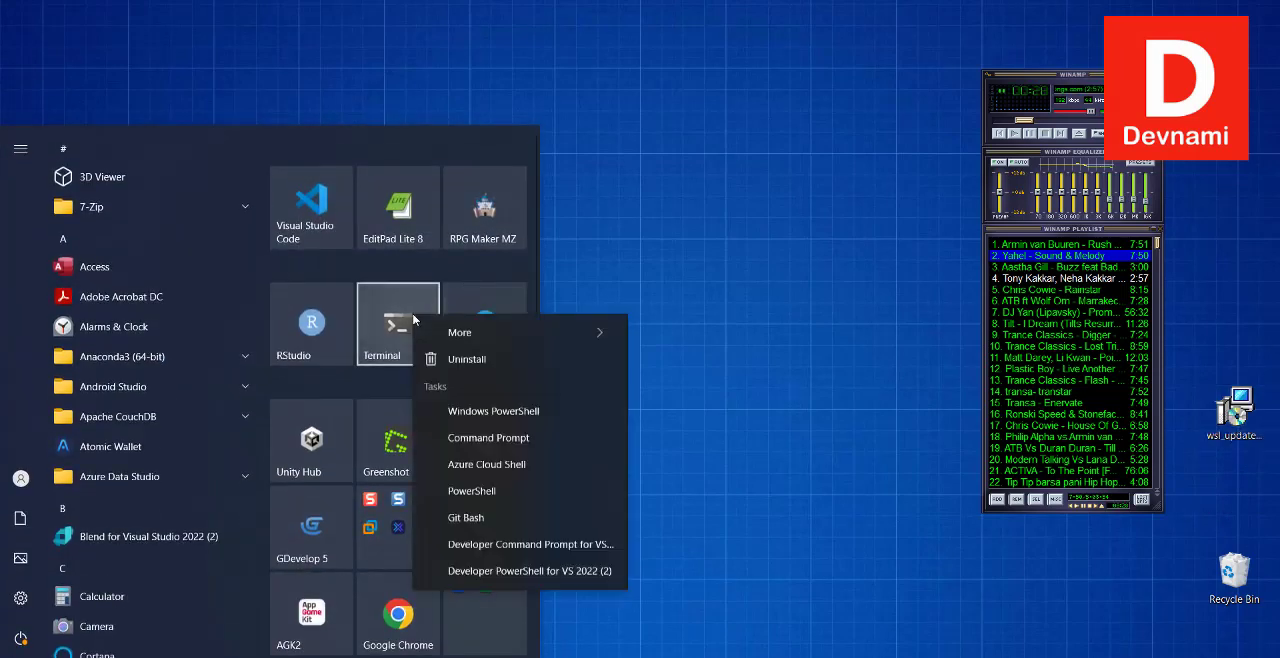
left_click(460, 384)
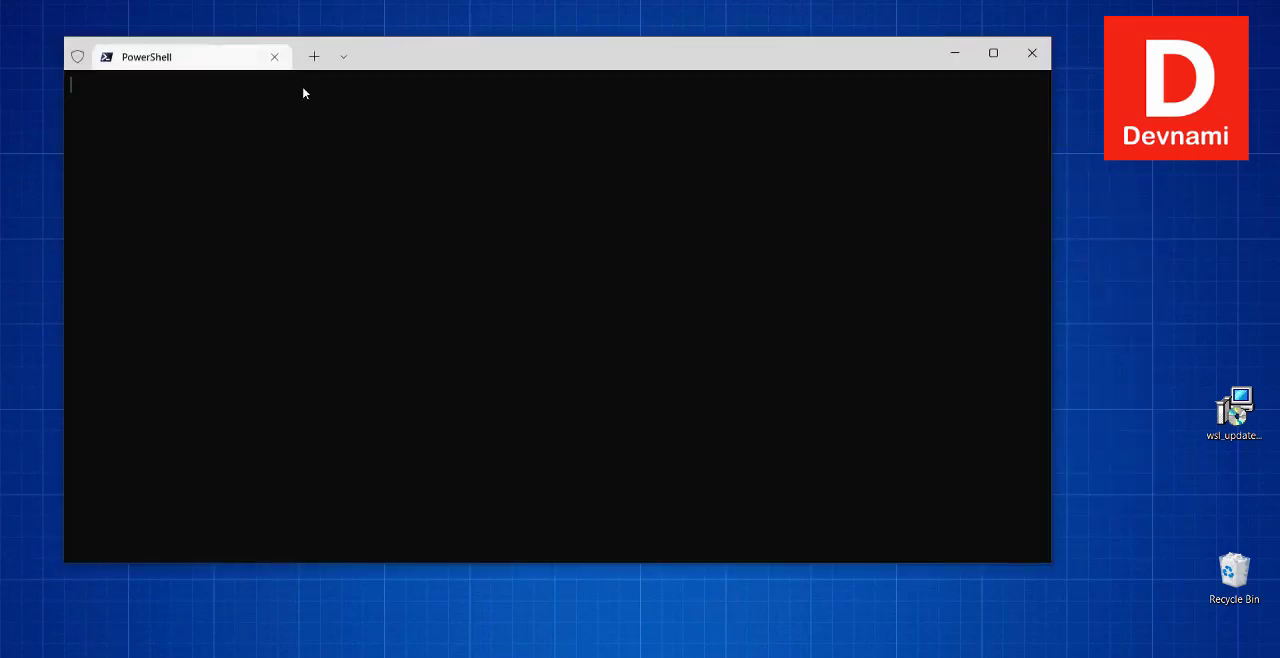
mouse_move(406, 84)
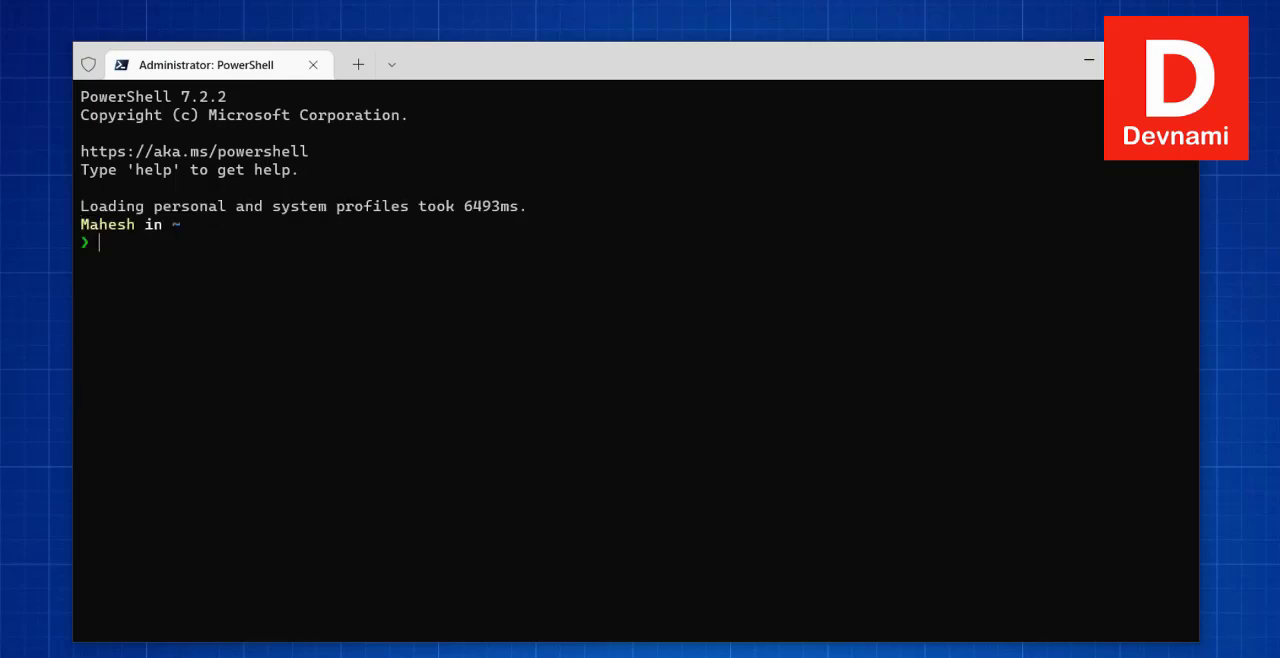
Enter the wsl --install command in the administrator PowerShell to begin installation.
type("ws")
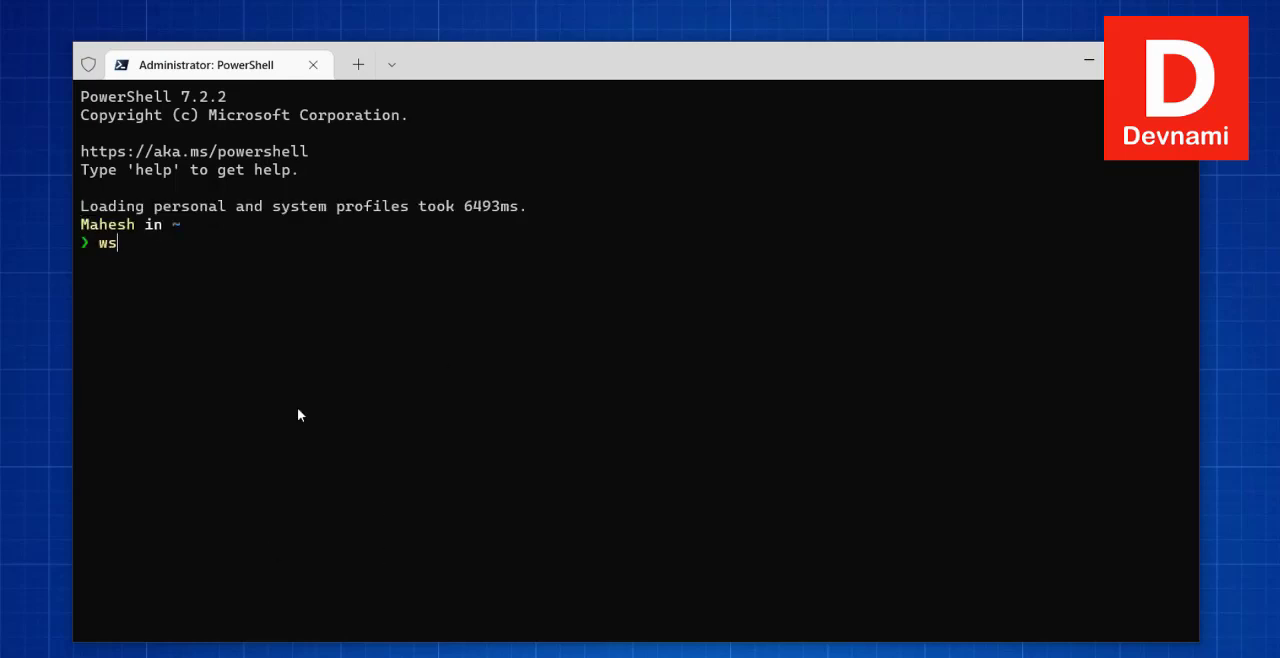
type("l")
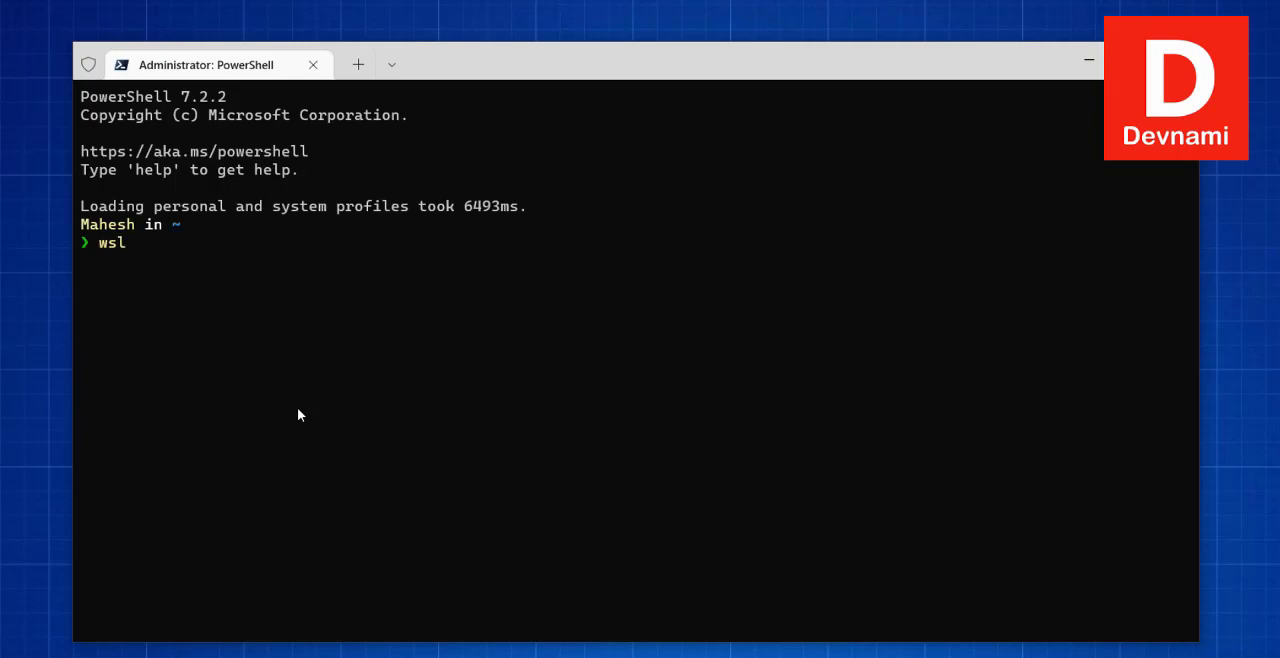
type("--install")
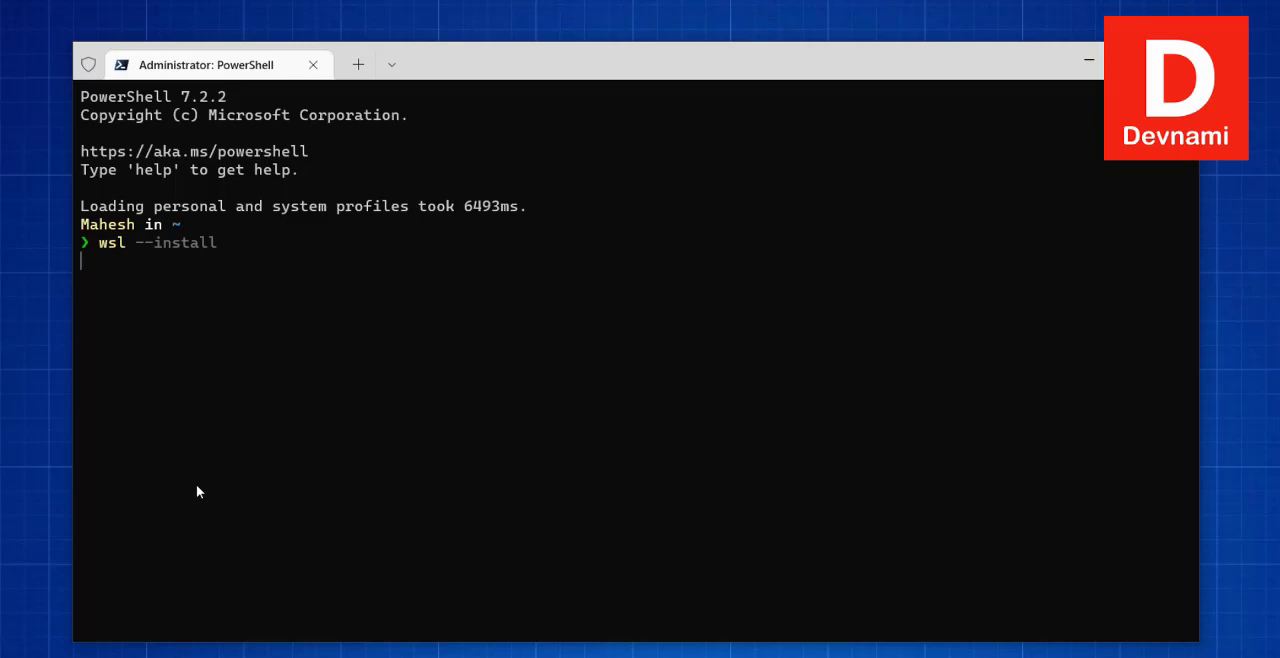
mouse_move(176, 252)
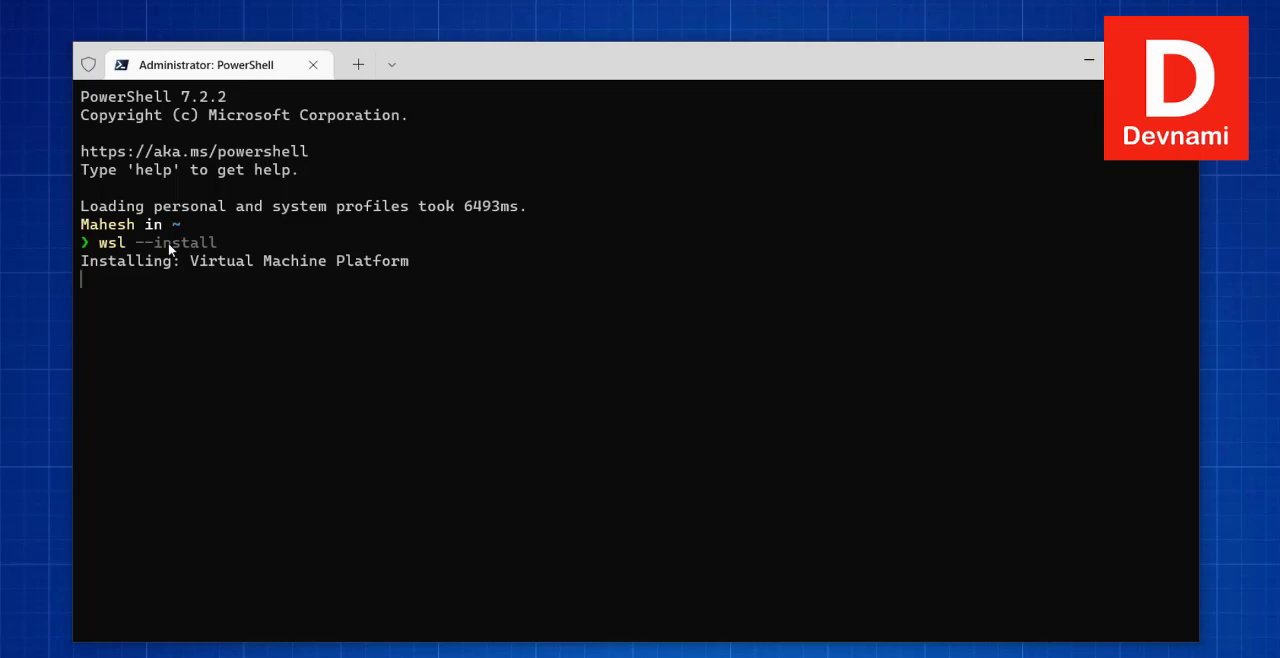
mouse_move(108, 284)
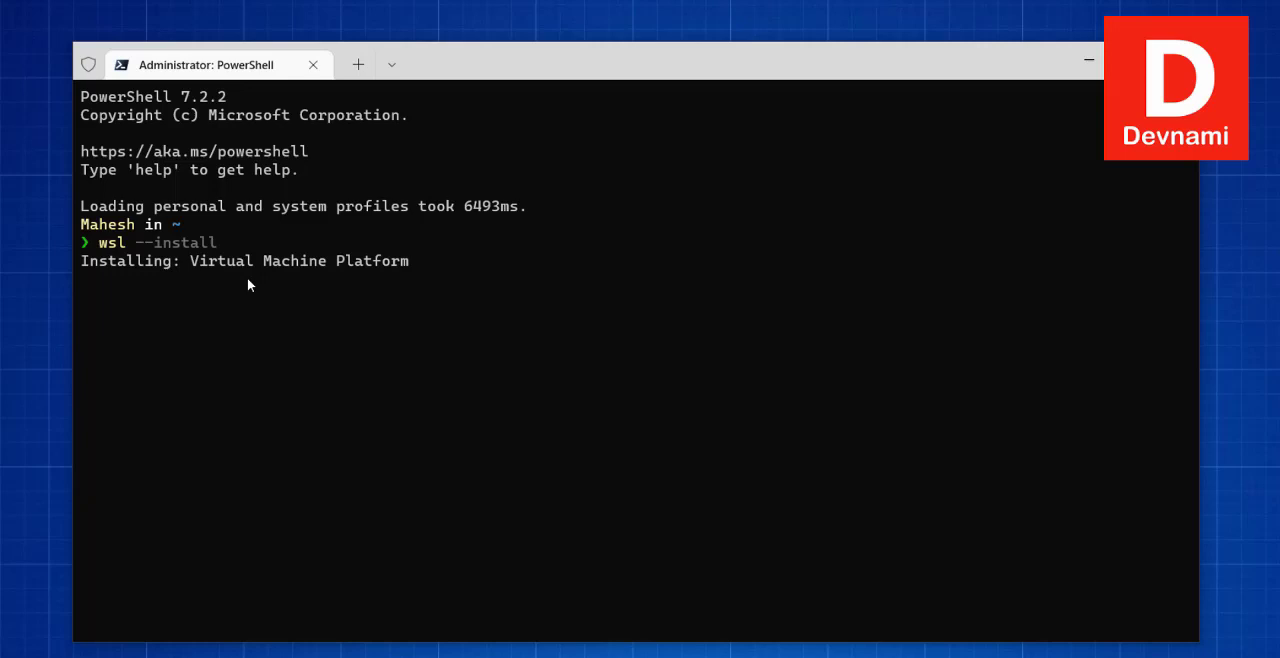
mouse_move(336, 304)
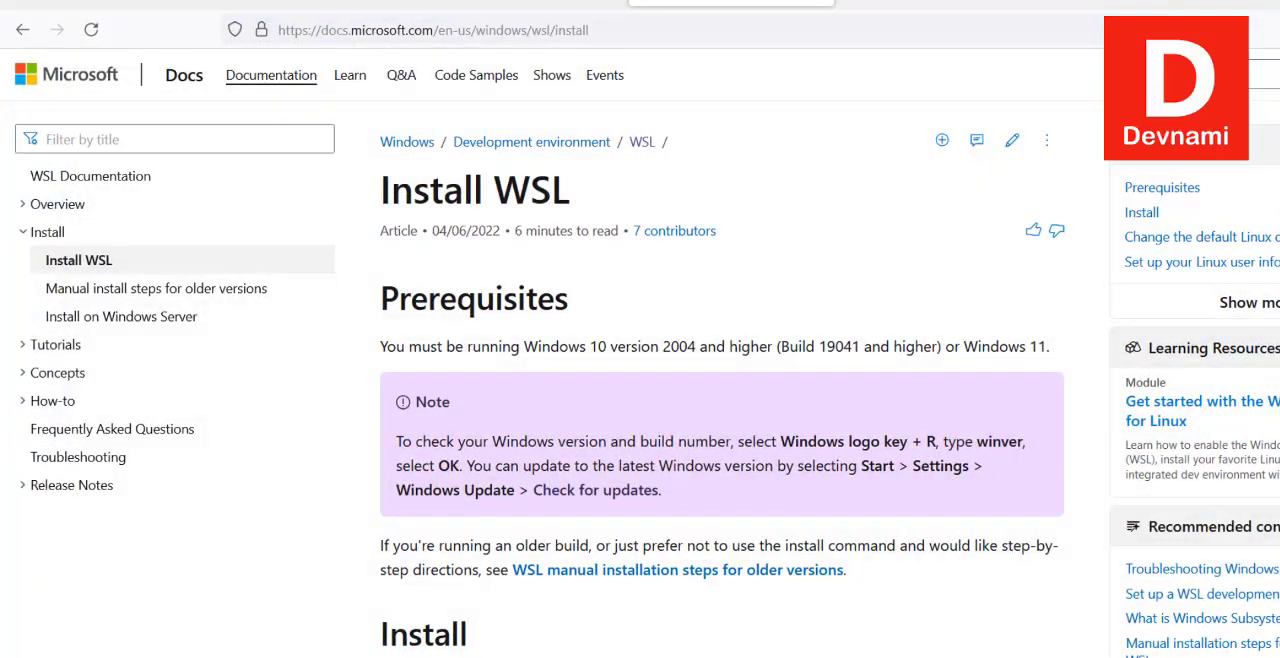
Scroll through the Install WSL article toward the WSL docs index.
scroll("down", 3)
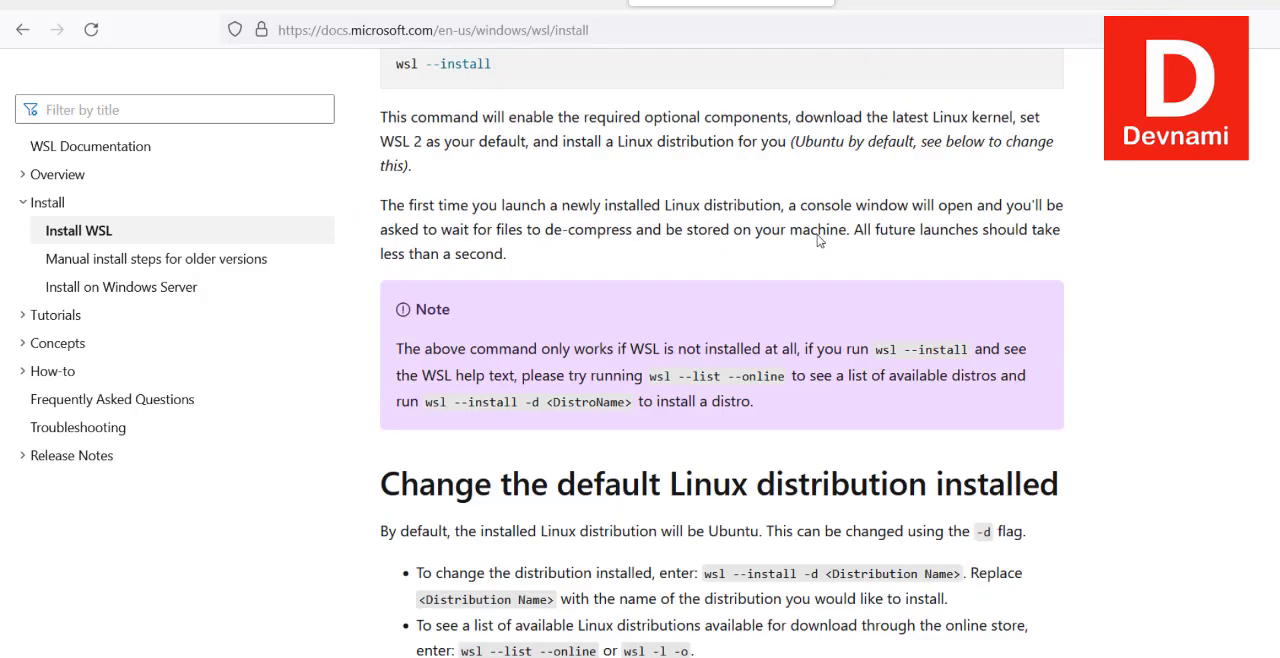
scroll("down", 3)
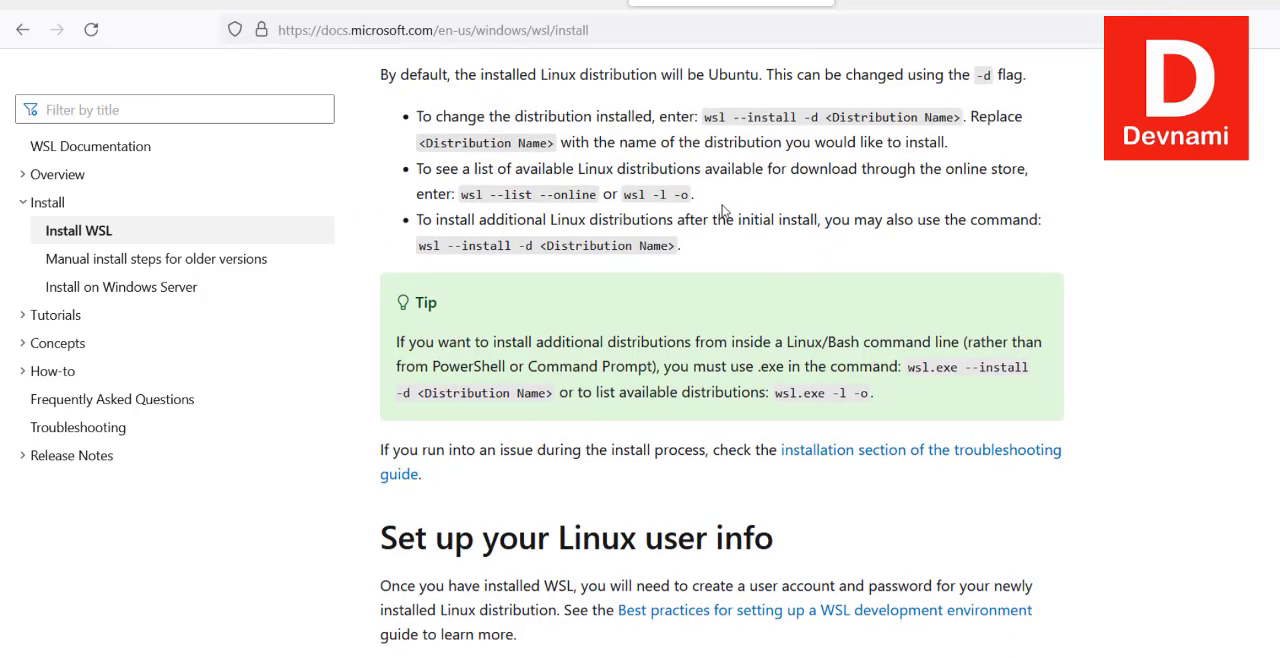
mouse_move(744, 194)
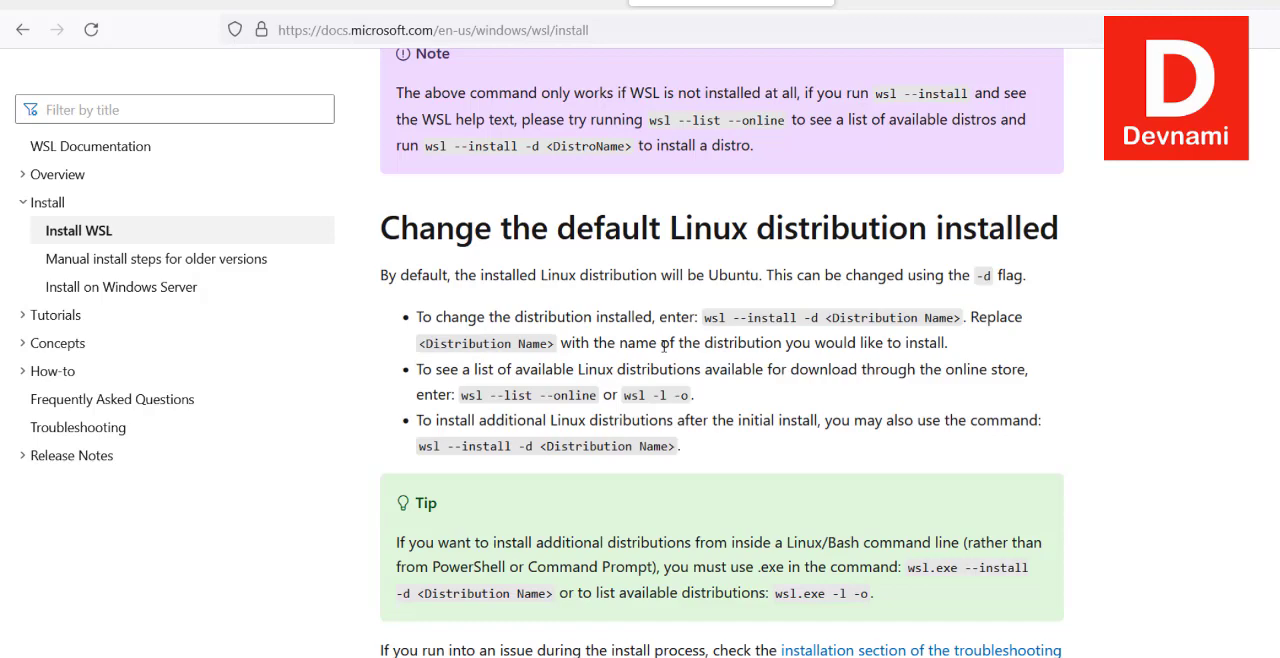
scroll("down", 3)
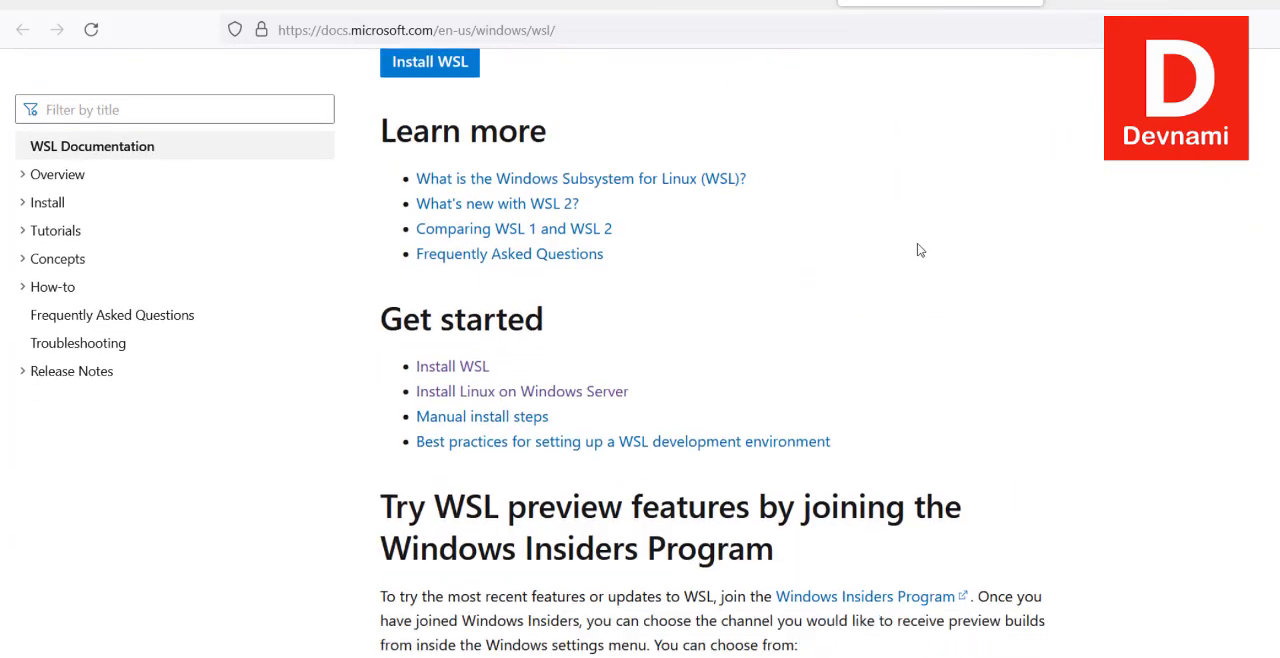
scroll("down", 3)
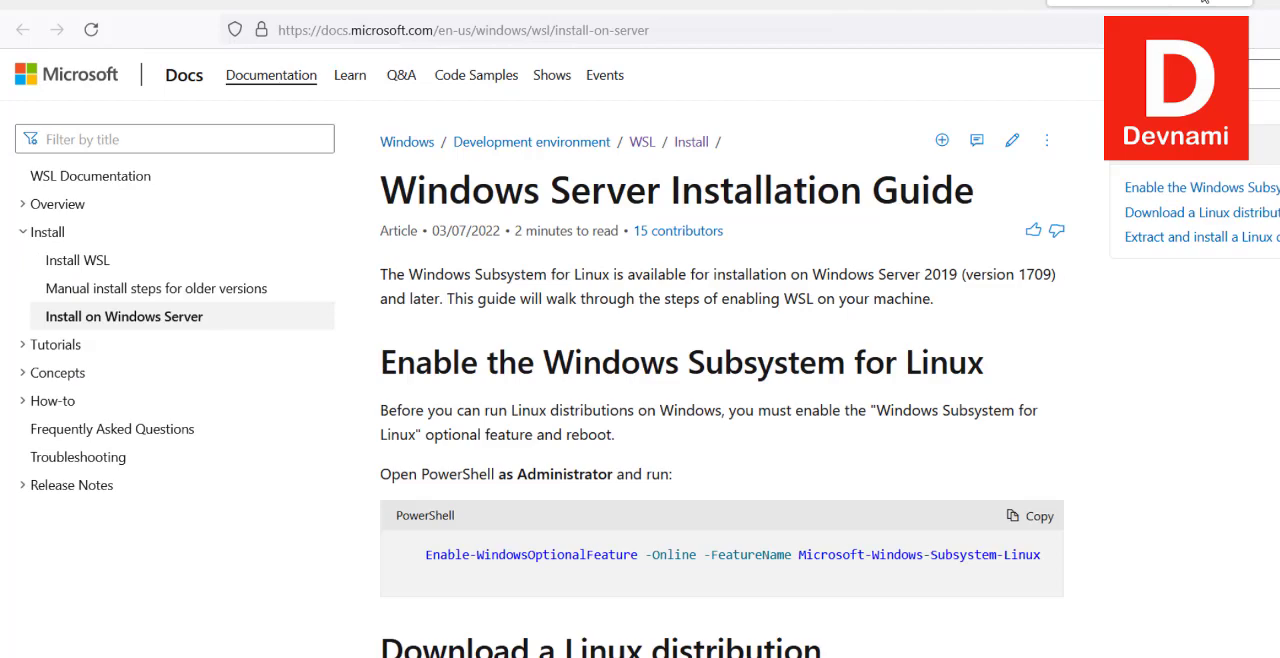
Browse the Install on Windows Server guide, then return to the installation terminal.
left_click_drag(436, 362, 970, 362)
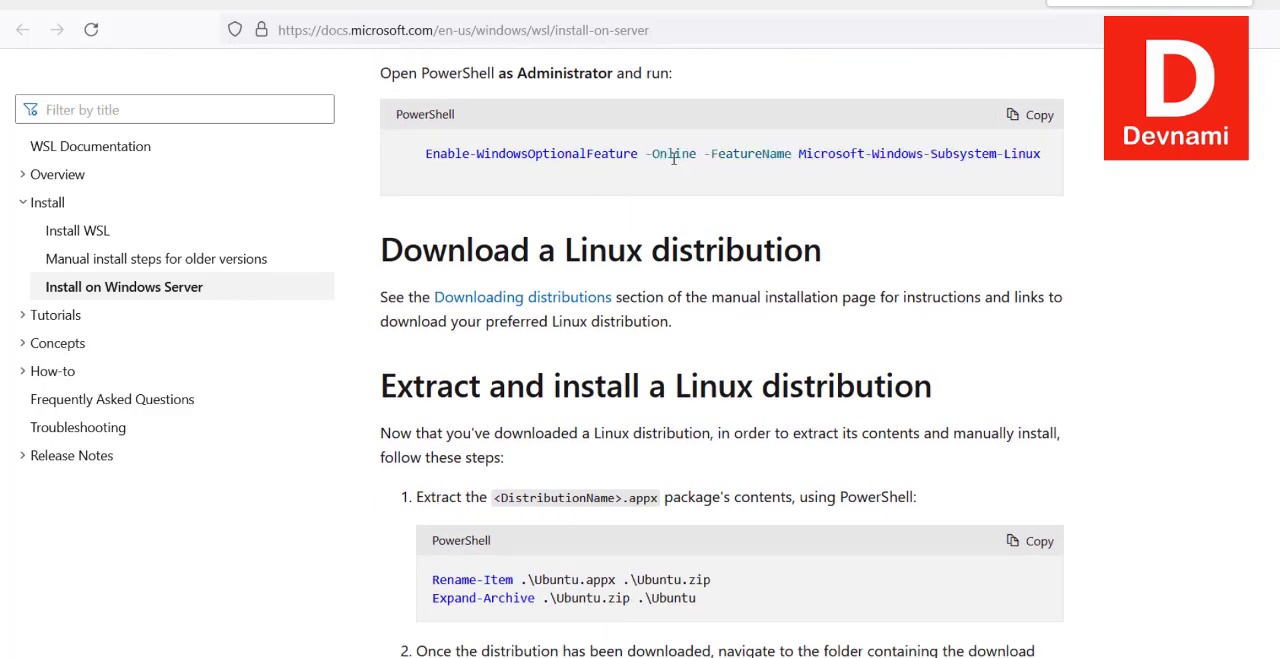
scroll("down", 3)
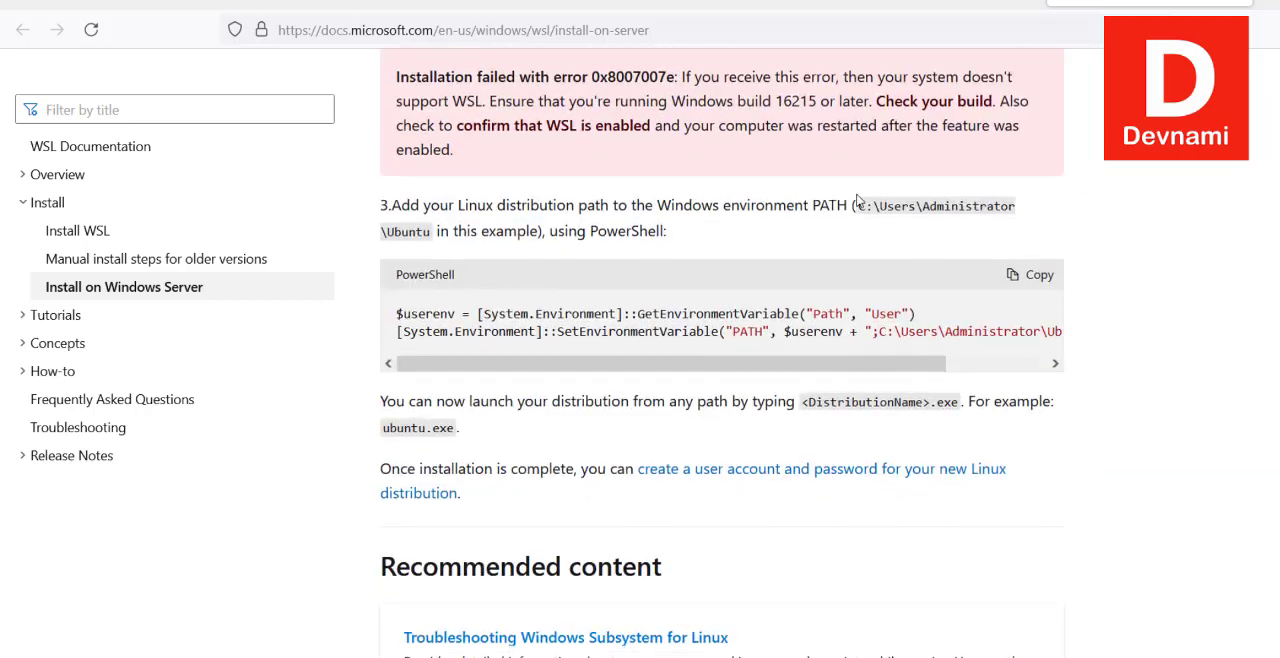
left_click(90, 146)
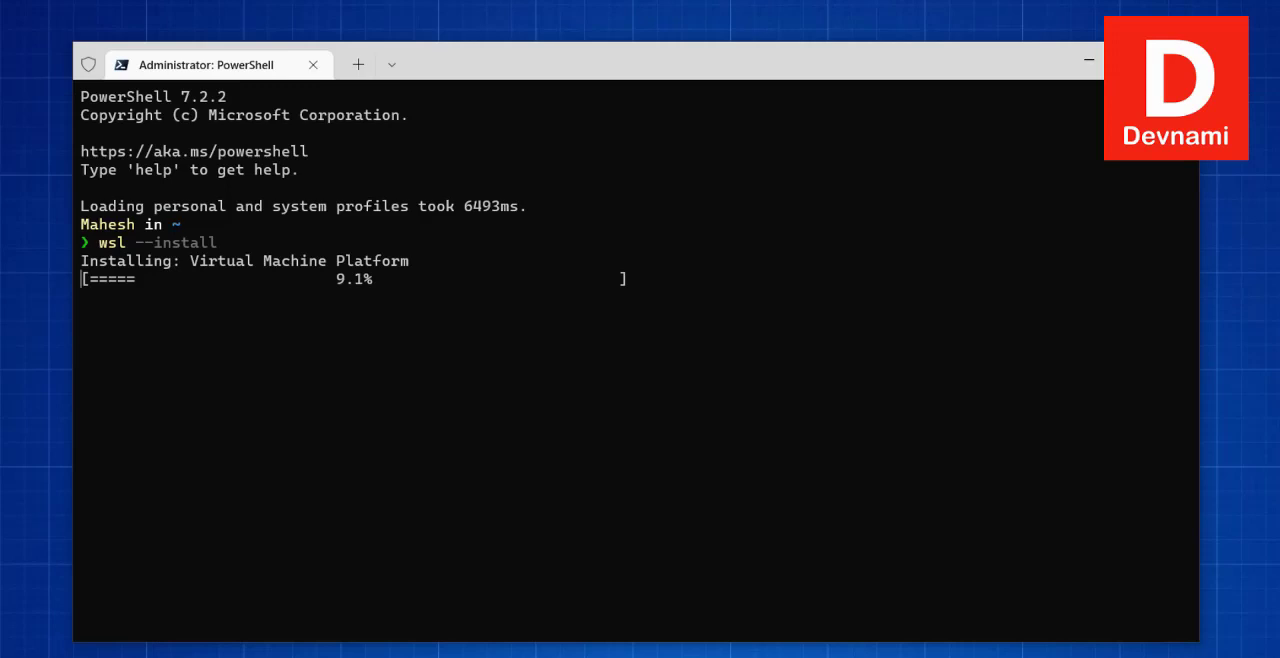
mouse_move(4, 430)
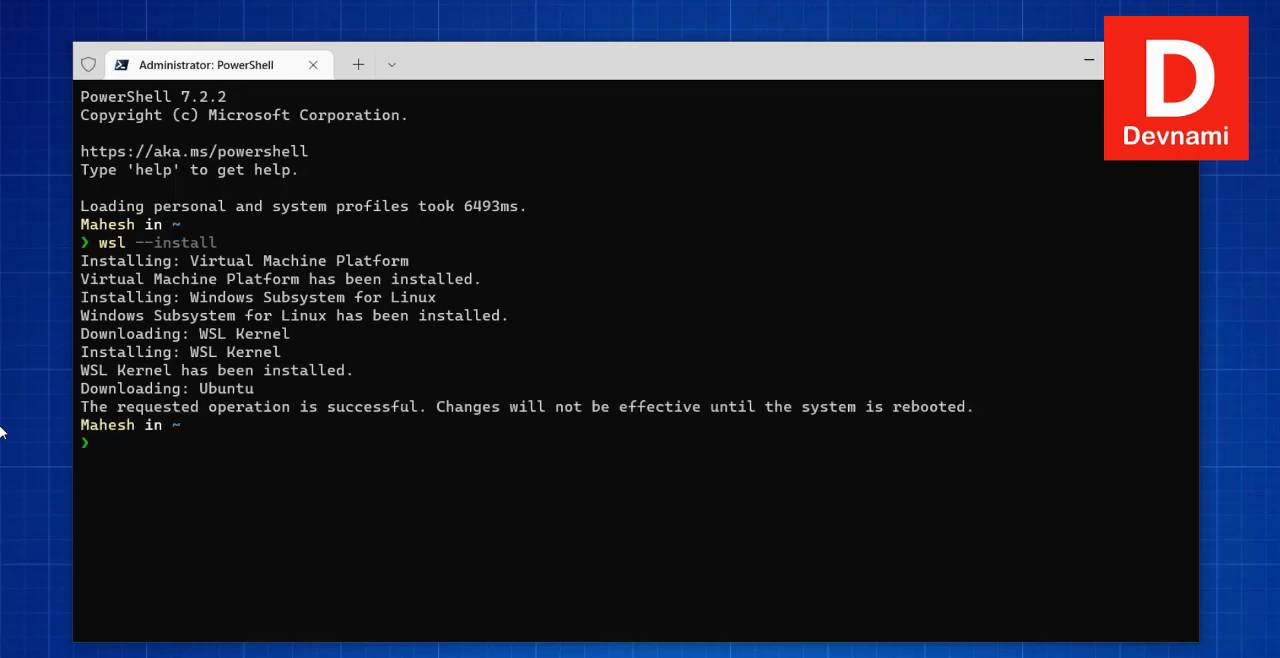
mouse_move(360, 432)
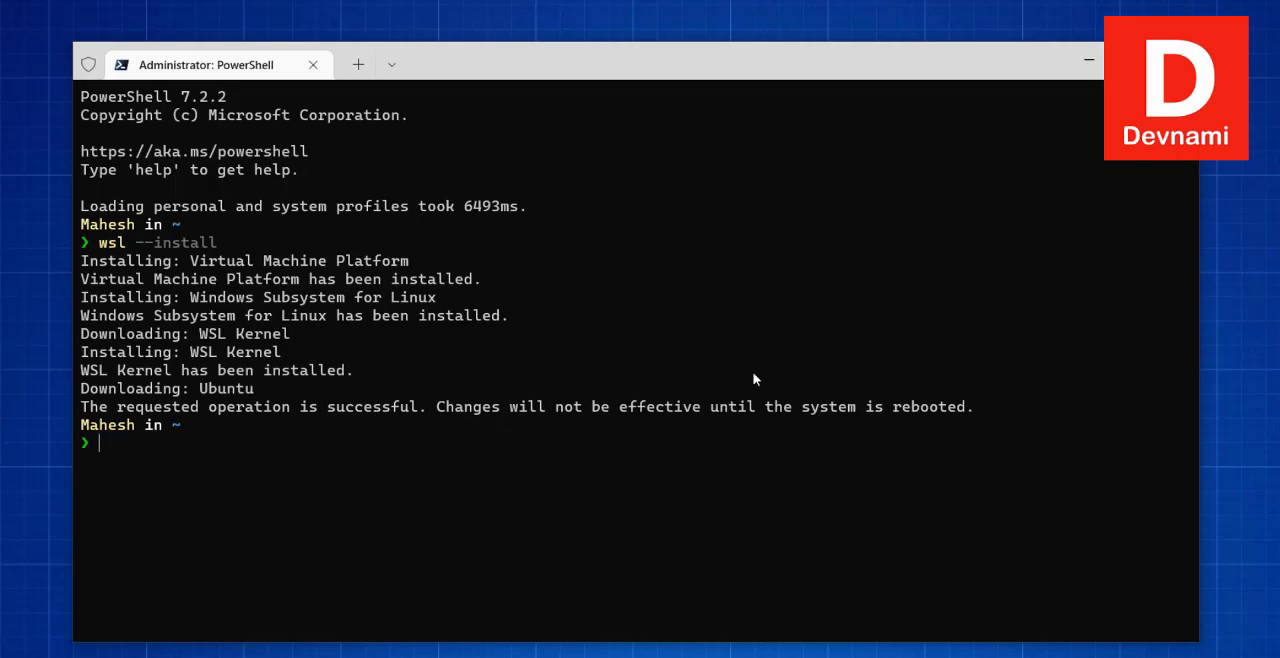
mouse_move(852, 432)
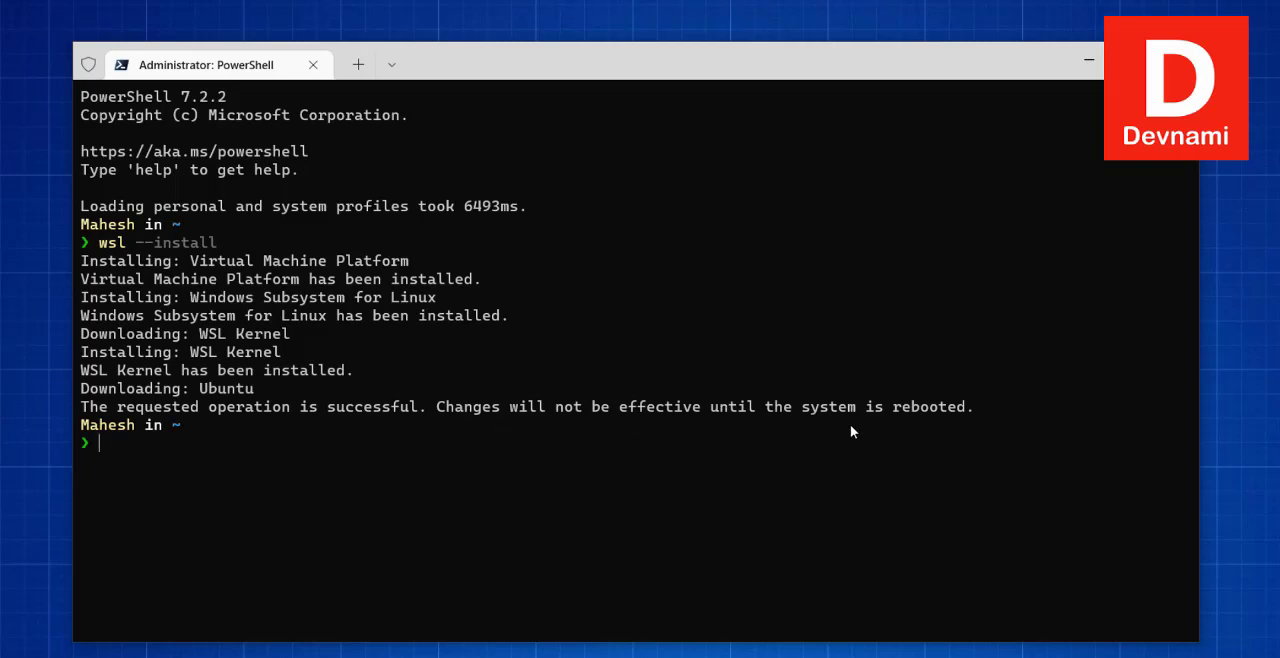
mouse_move(848, 428)
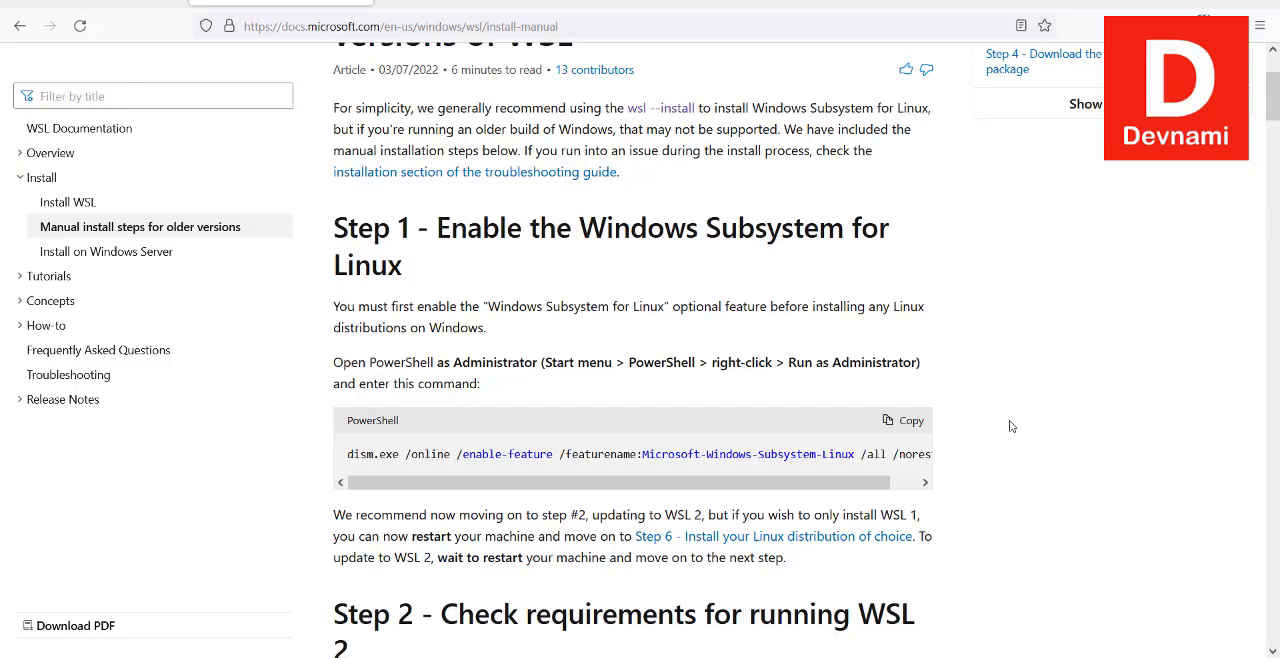
mouse_move(470, 316)
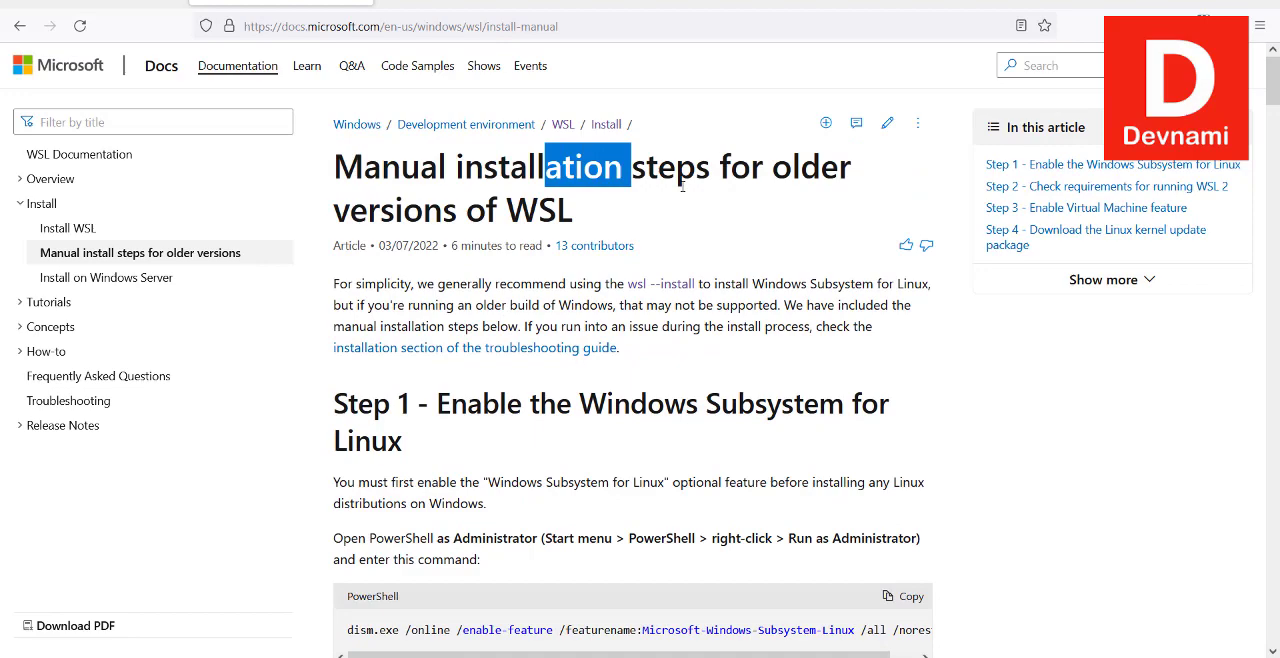
Copy the Step 1 dism.exe command enabling Microsoft-Windows-Subsystem-Linux from the manual install page.
scroll("down", 3)
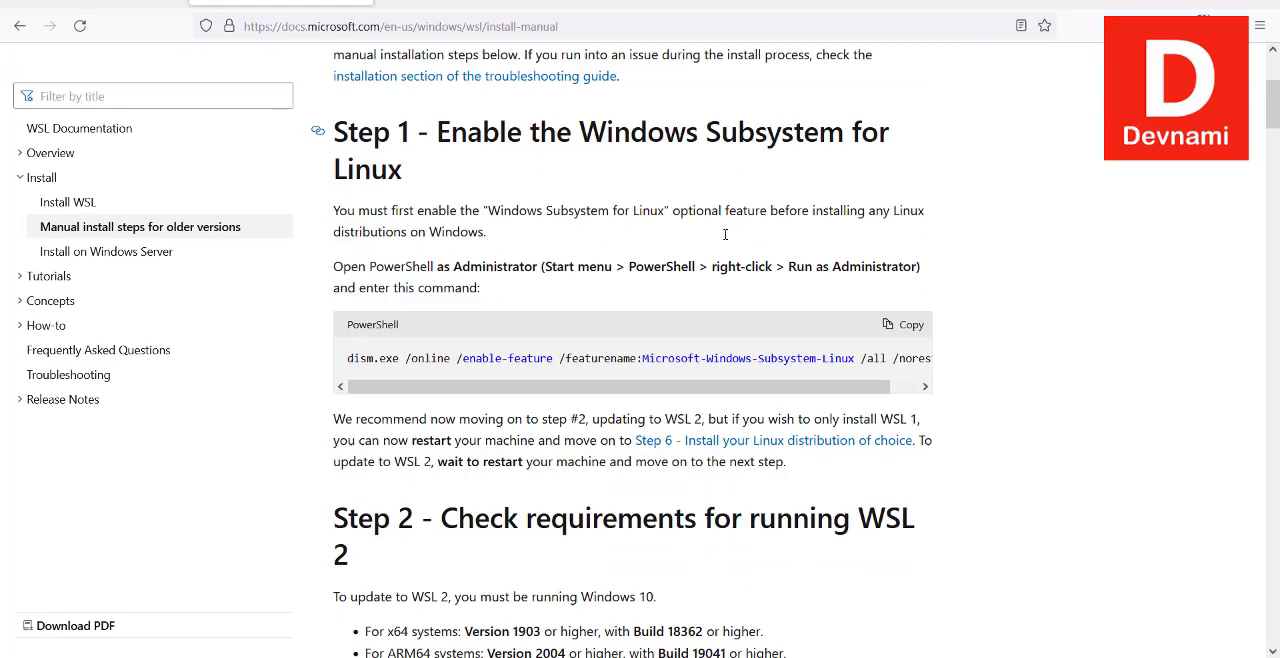
scroll("down", 3)
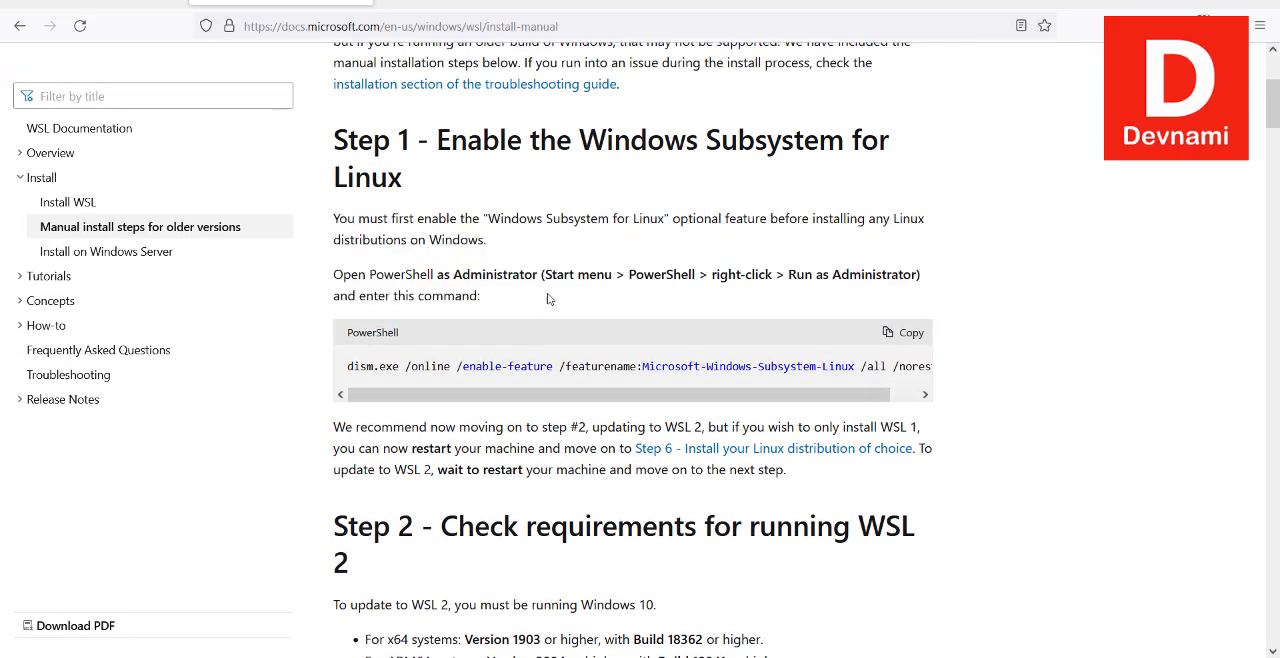
mouse_move(344, 374)
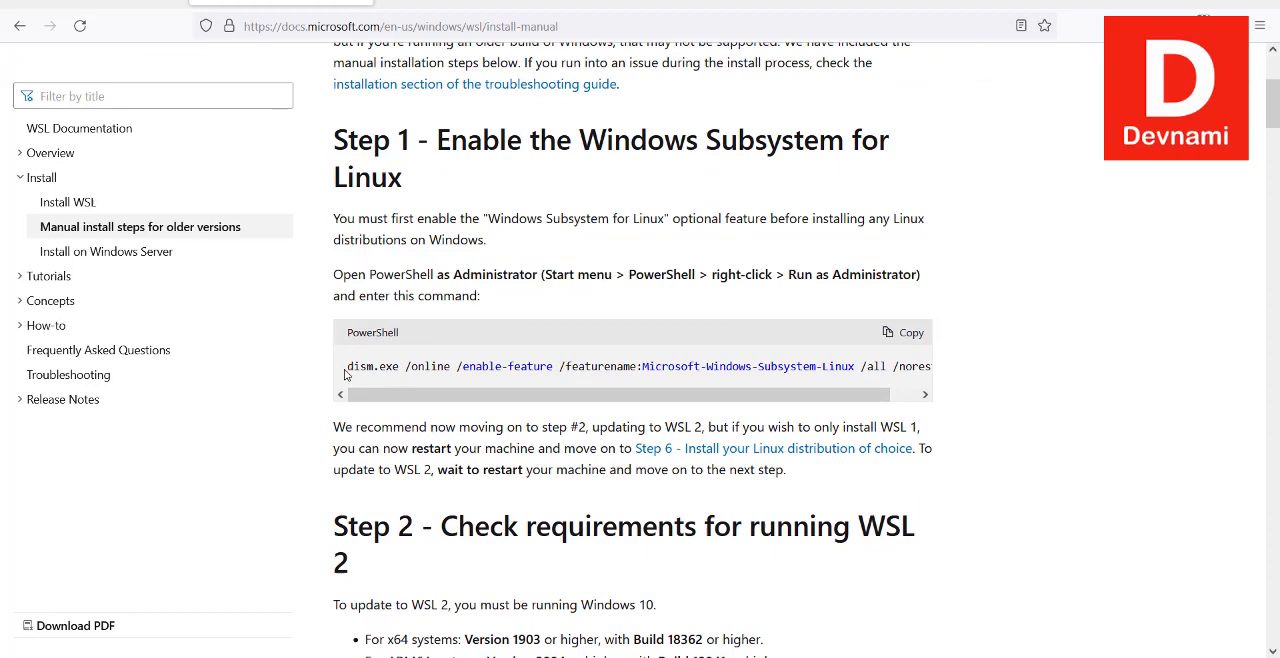
left_click_drag(346, 366, 796, 366)
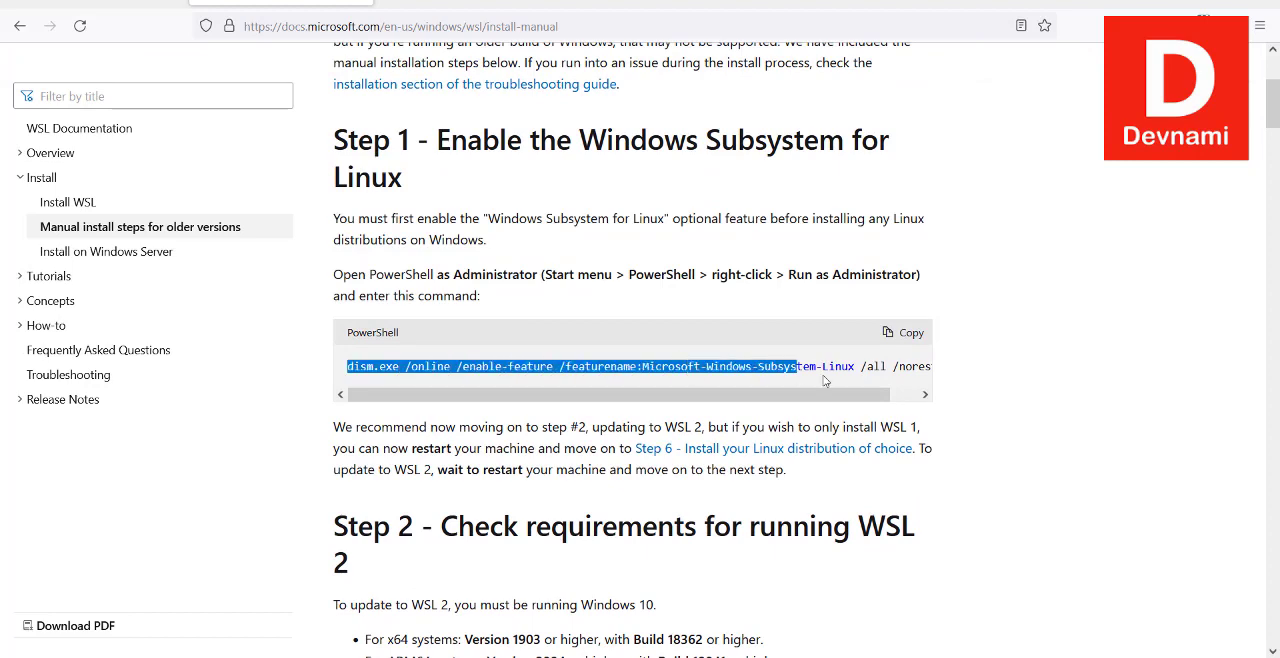
right_click(822, 366)
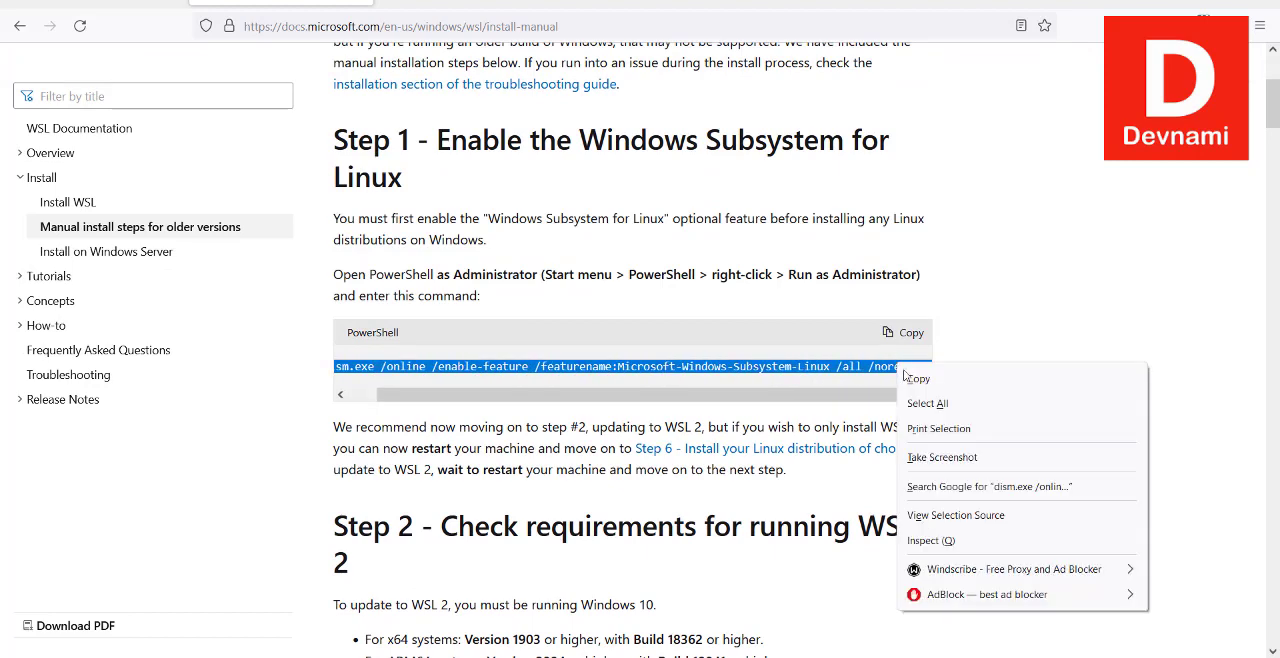
left_click(878, 396)
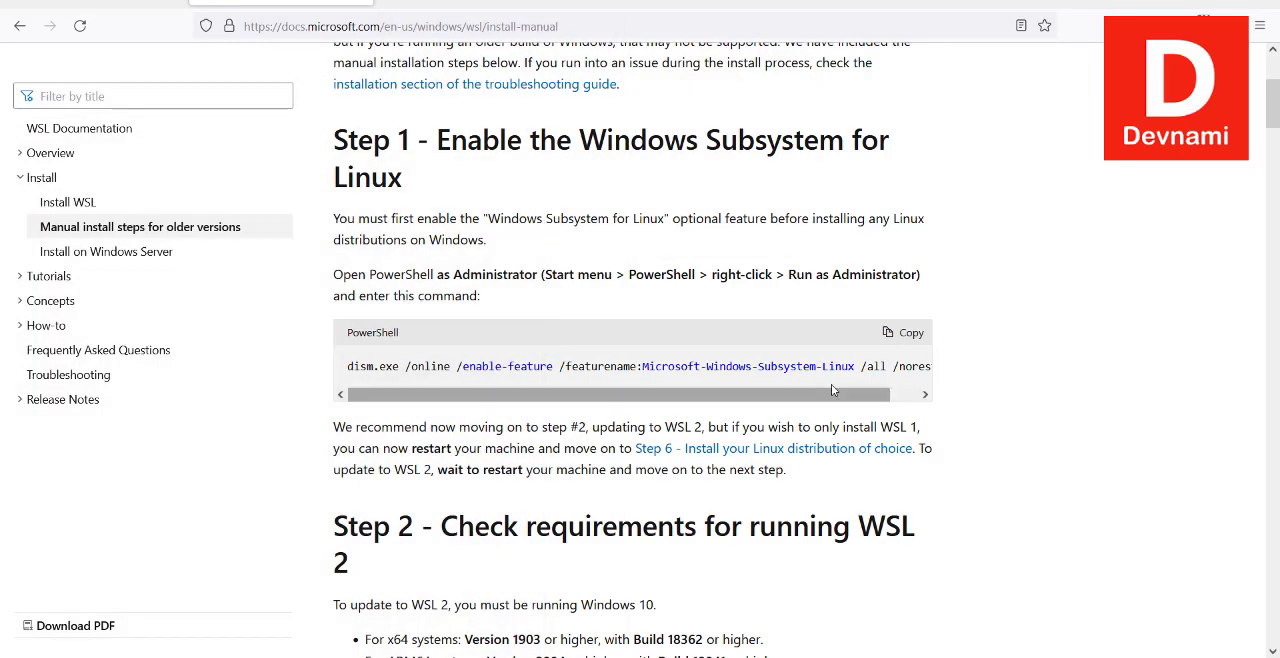
Scroll down to Step 3's VirtualMachinePlatform command and Step 4's kernel update link.
scroll("down", 3)
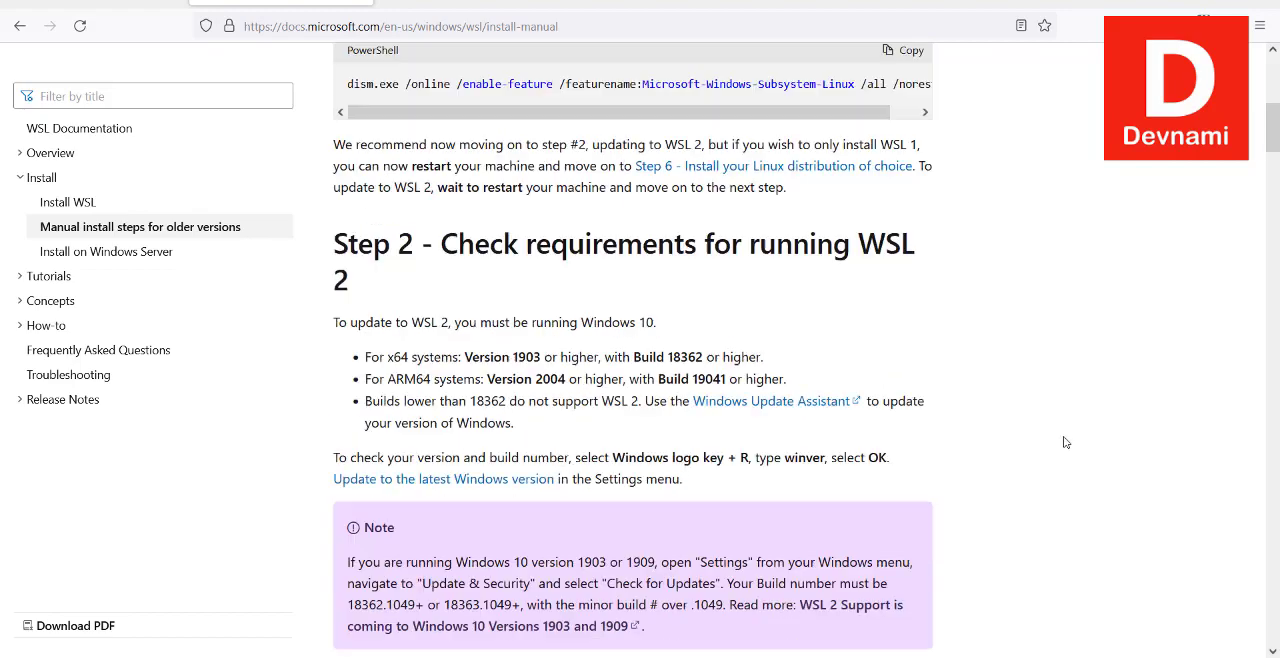
scroll("down", 3)
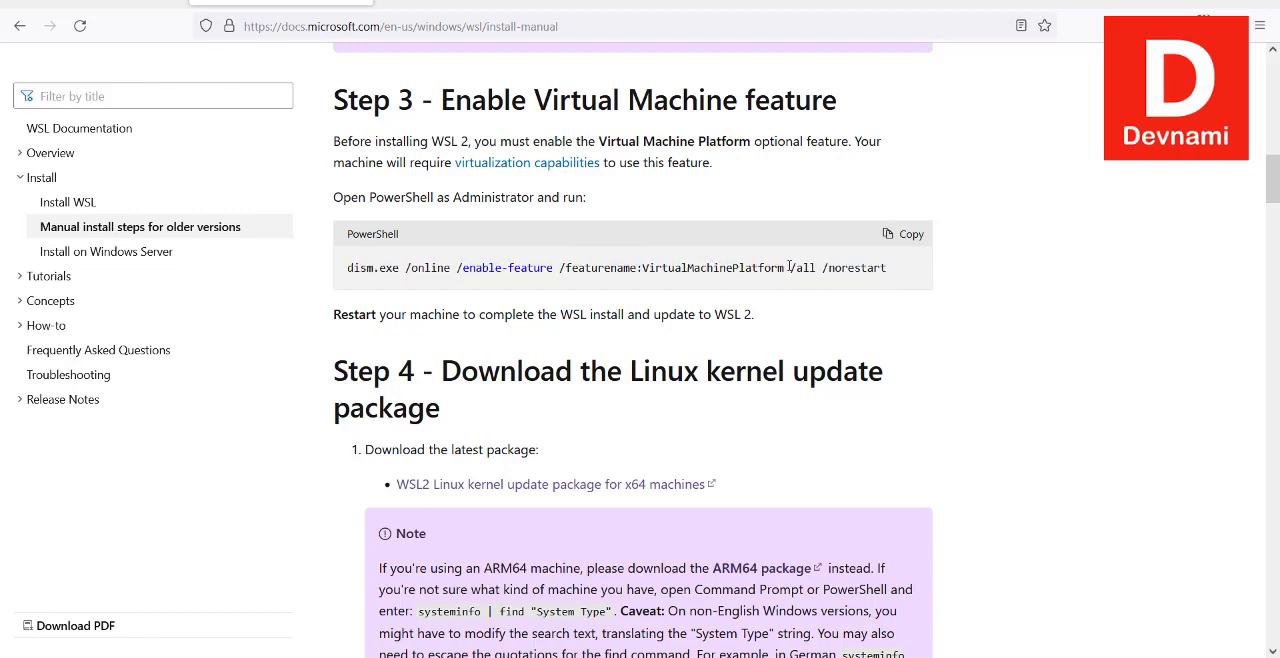
mouse_move(494, 492)
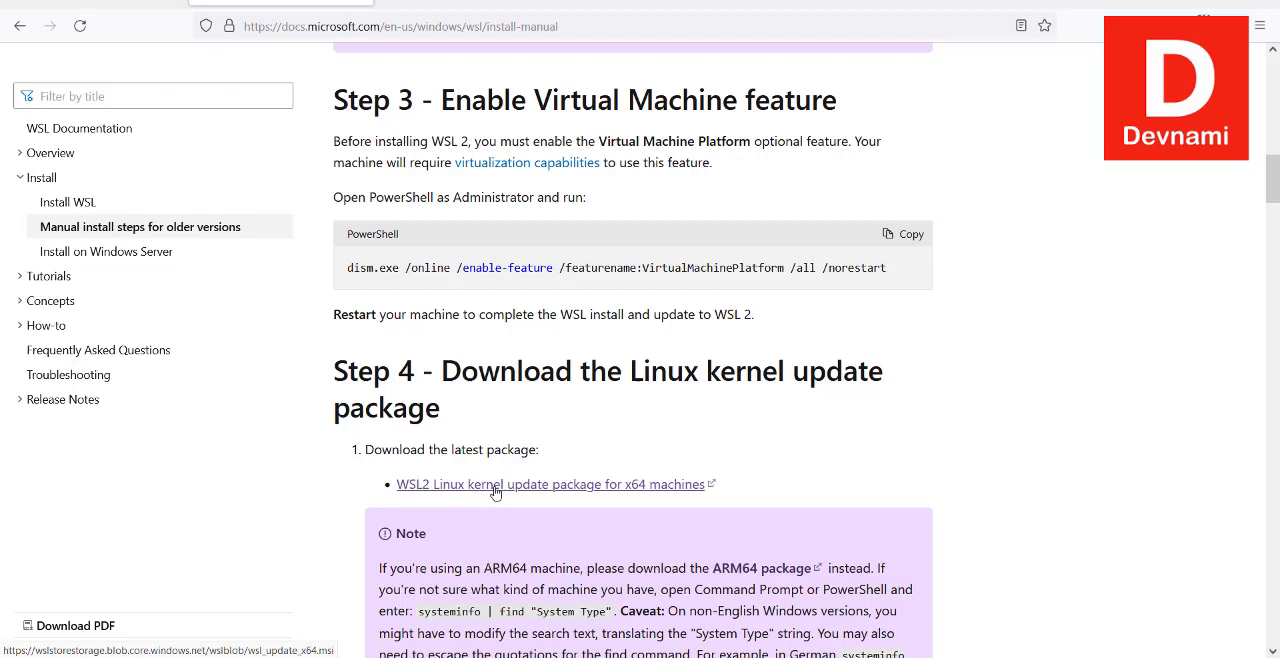
mouse_move(492, 420)
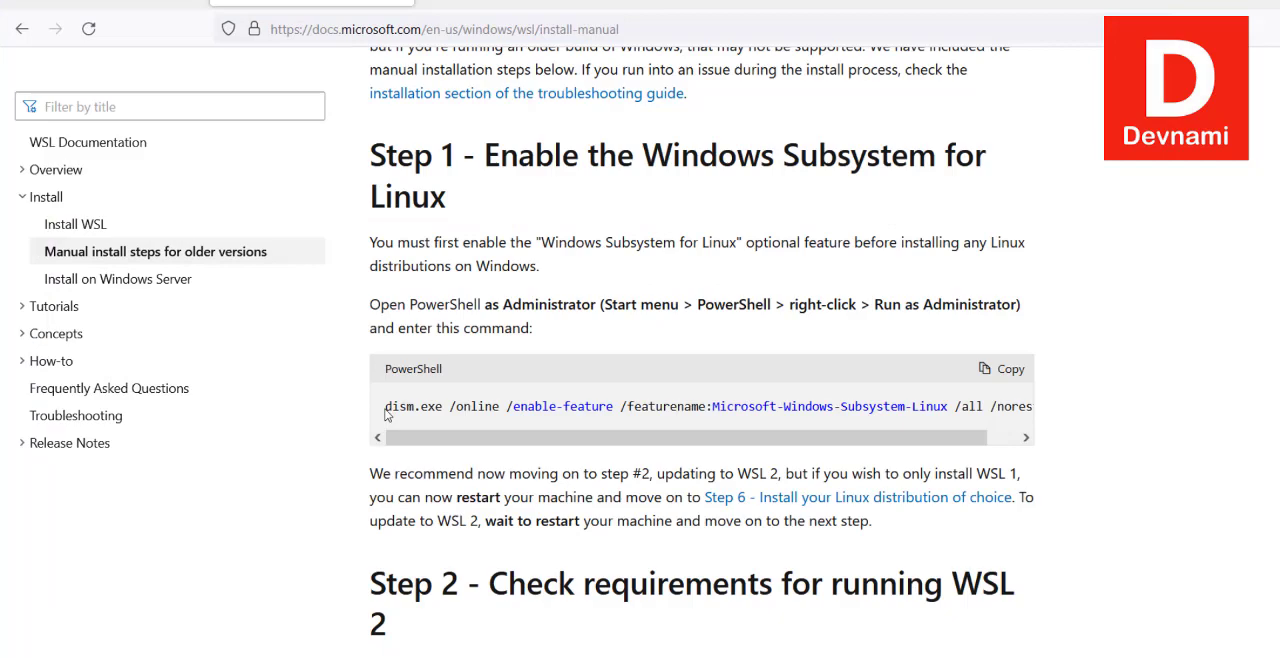
Clear the doubled paste and enter dism.exe /online /enable-feature /featurename:Microsoft-Windows-Subsystem-Linux /all /norestart.
left_click(1000, 368)
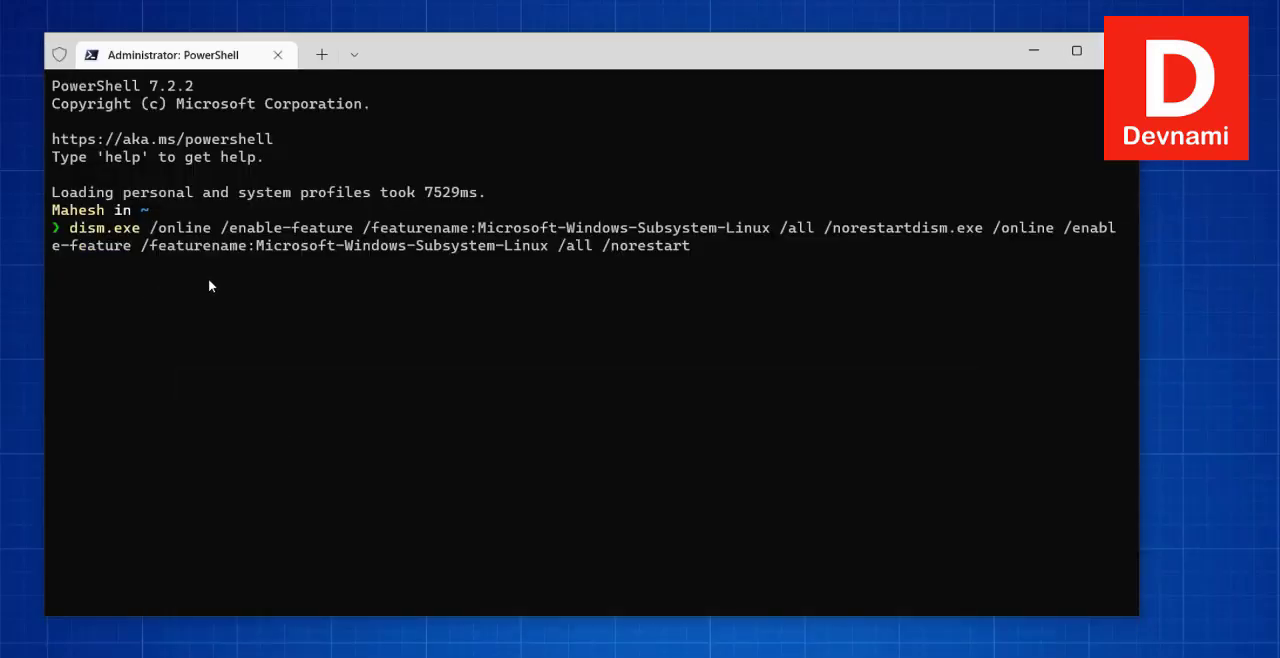
mouse_move(424, 344)
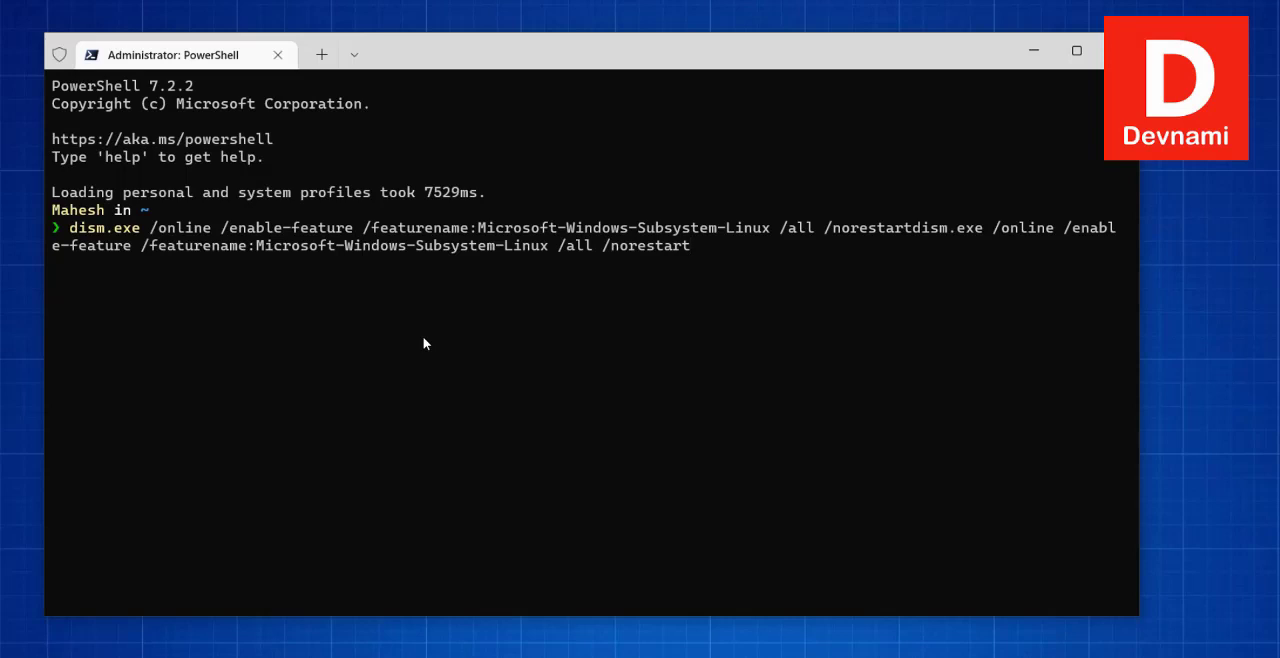
key("backspace")
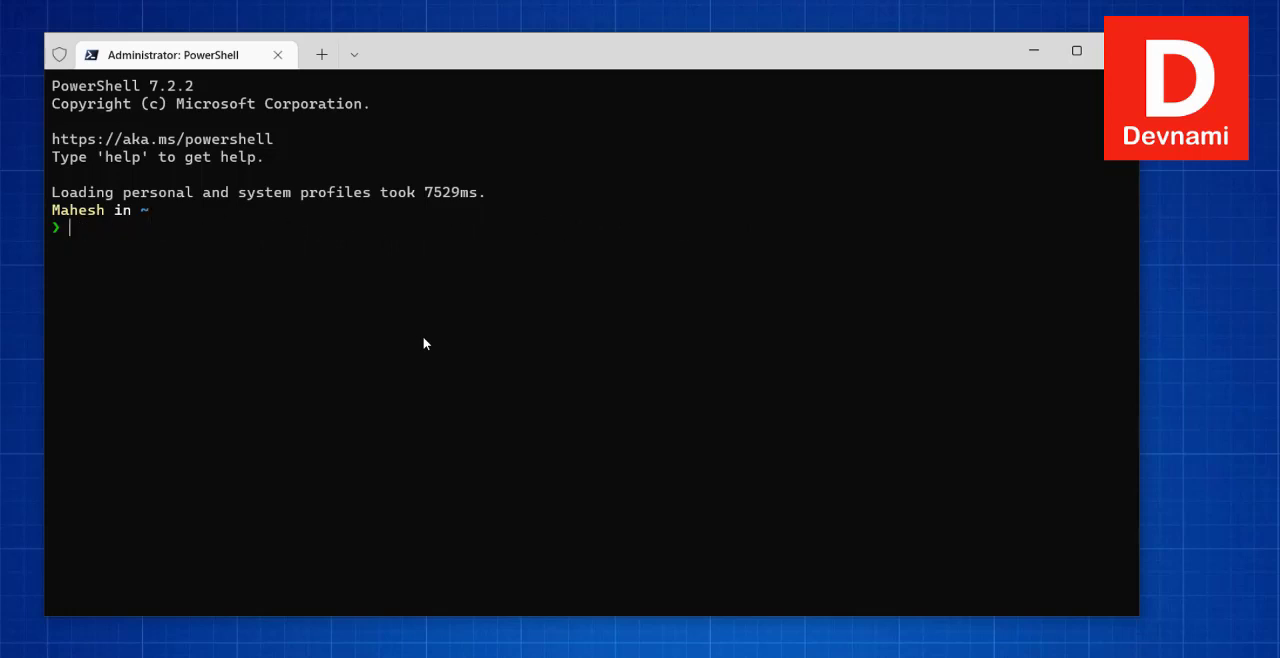
type("dism.exe /online /enable-feature /featurename:Microsoft-Windows-Subsystem-Linux /all /norestart")
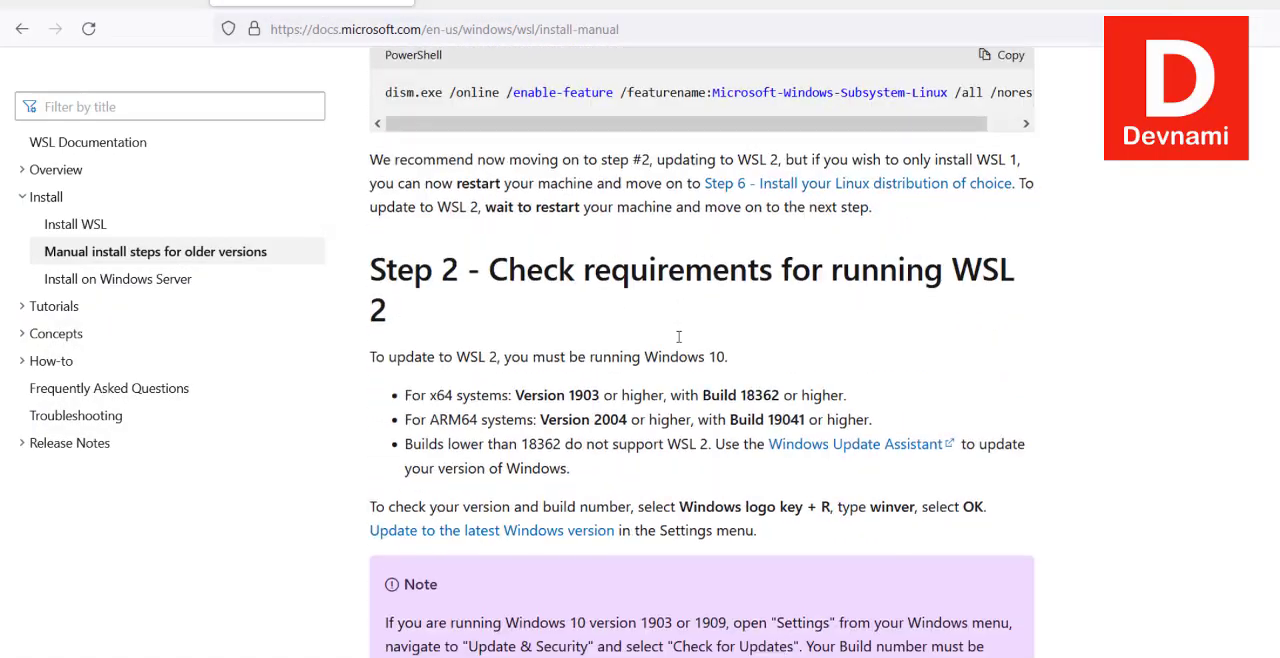
Scroll past the WSL 2 requirements and select Step 3's VirtualMachinePlatform dism command.
scroll("down", 3)
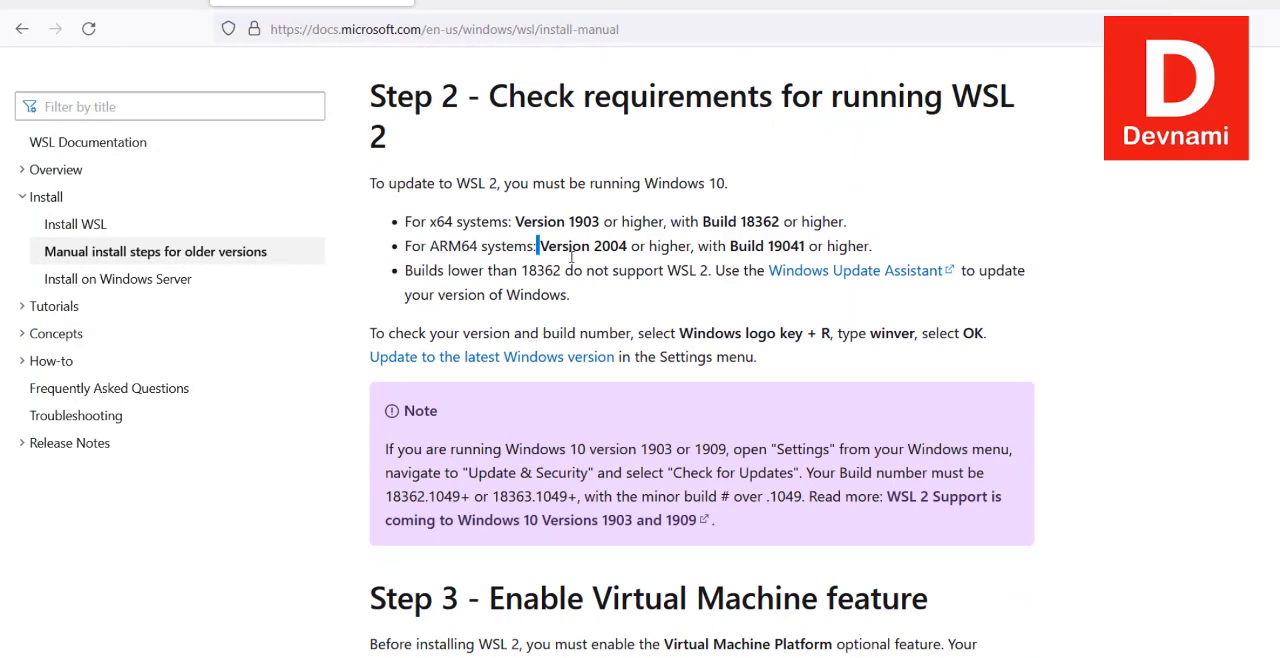
mouse_move(844, 352)
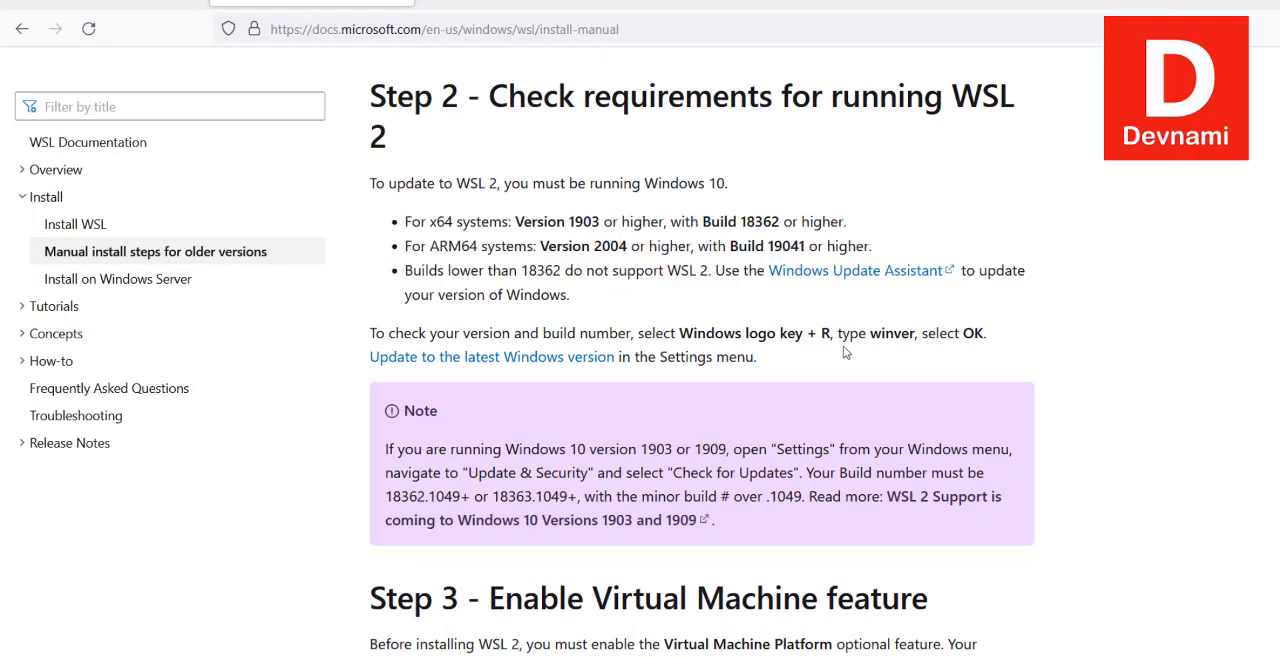
scroll("down", 3)
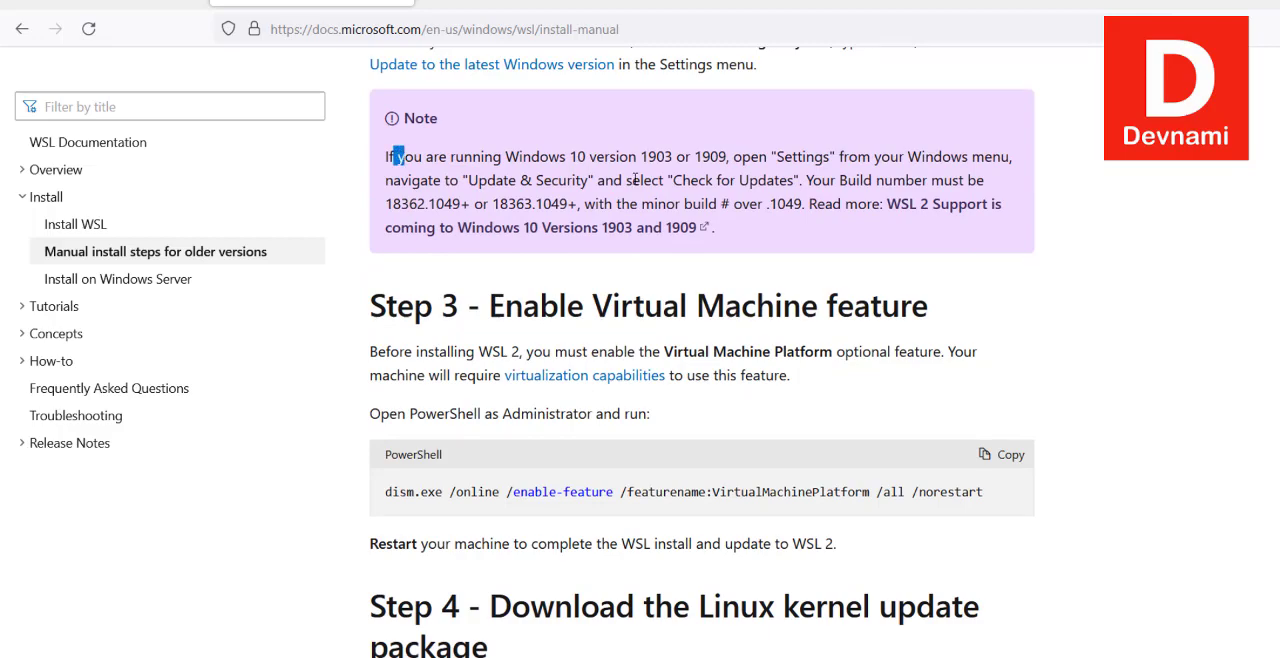
mouse_move(512, 240)
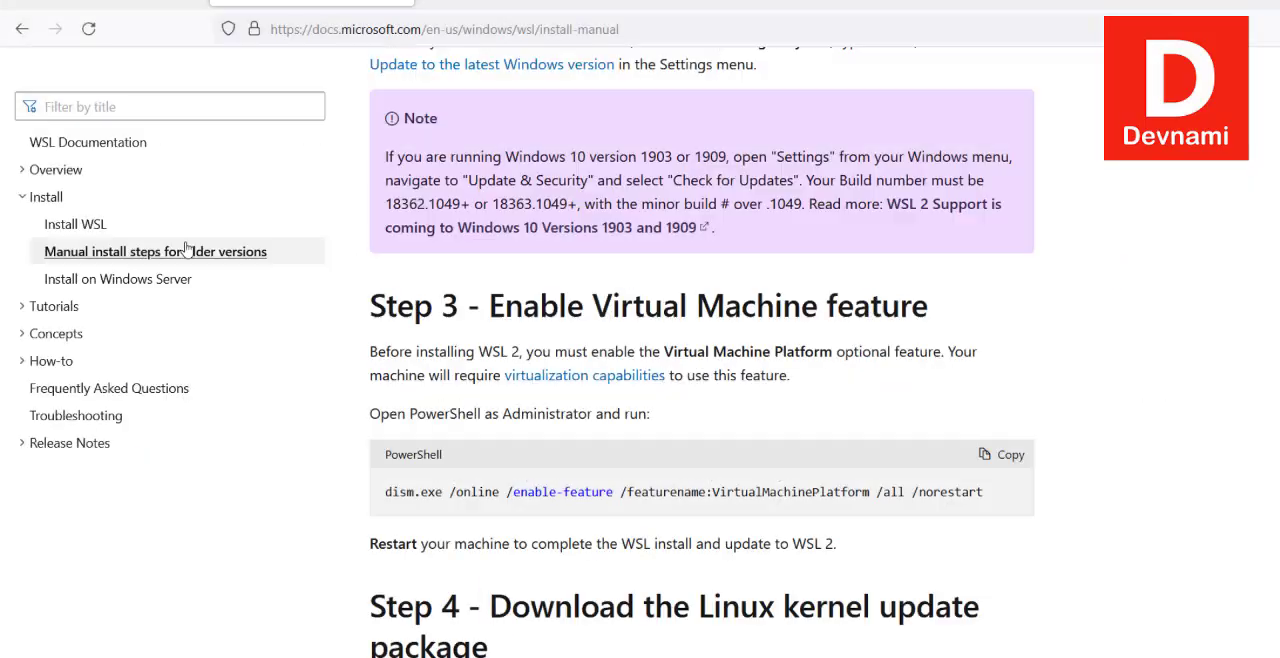
scroll("down", 3)
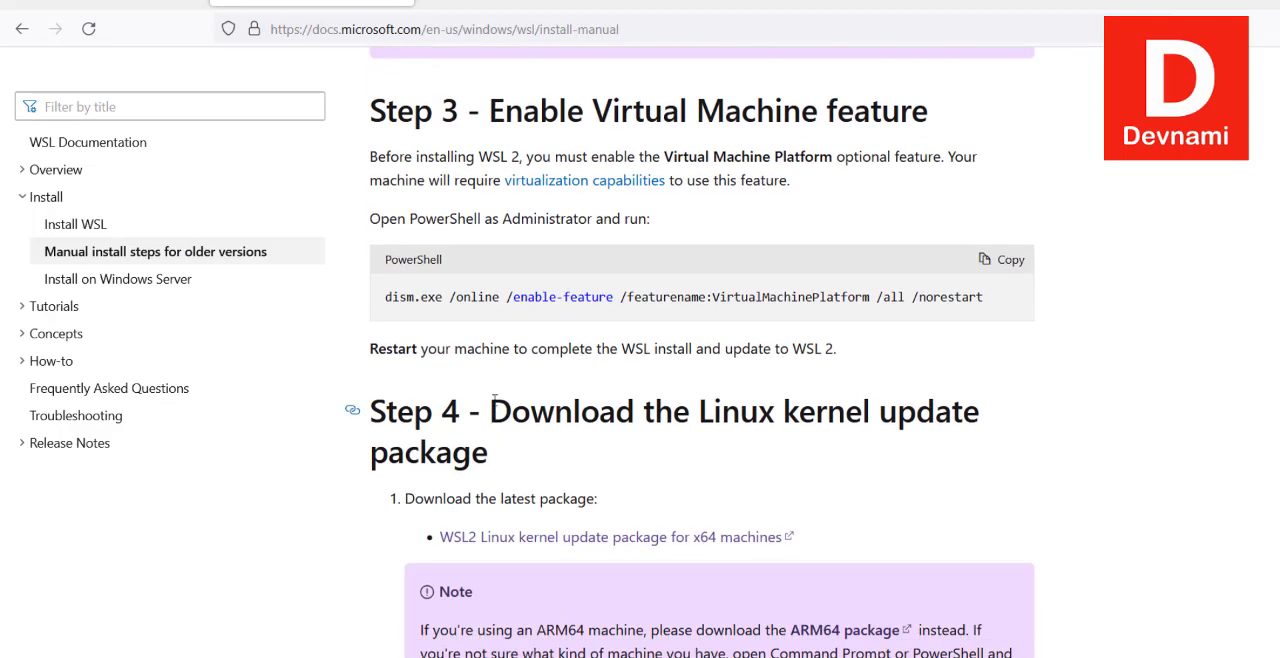
left_click_drag(384, 296, 678, 296)
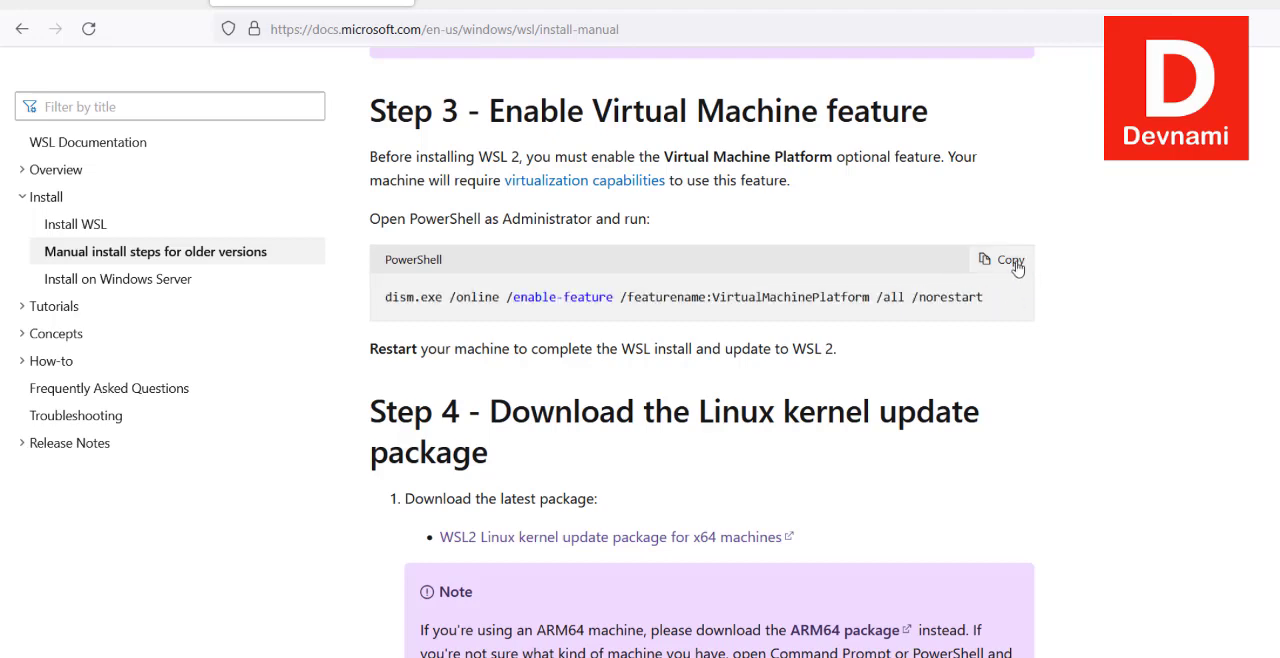
Run dism.exe /online /enable-feature /featurename:VirtualMachinePlatform /all /norestart in the terminal.
left_click(1008, 260)
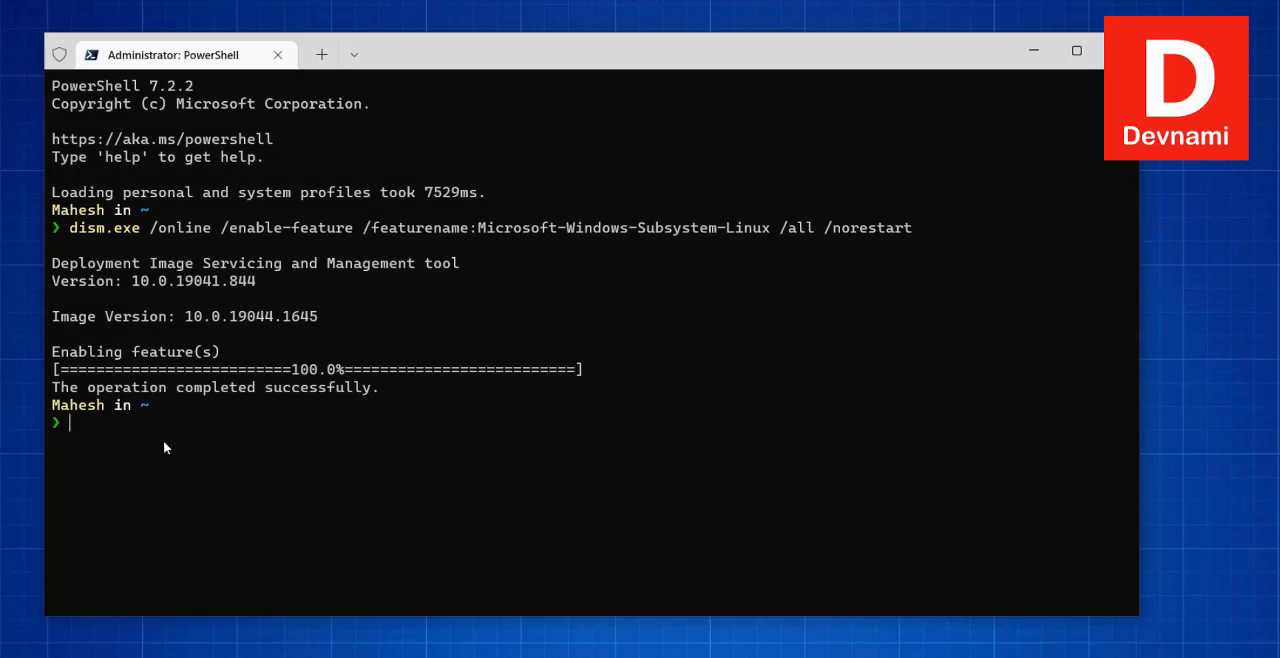
type("dism.exe /online /enable-feature /featurename:VirtualMachinePlatform /all /norestart")
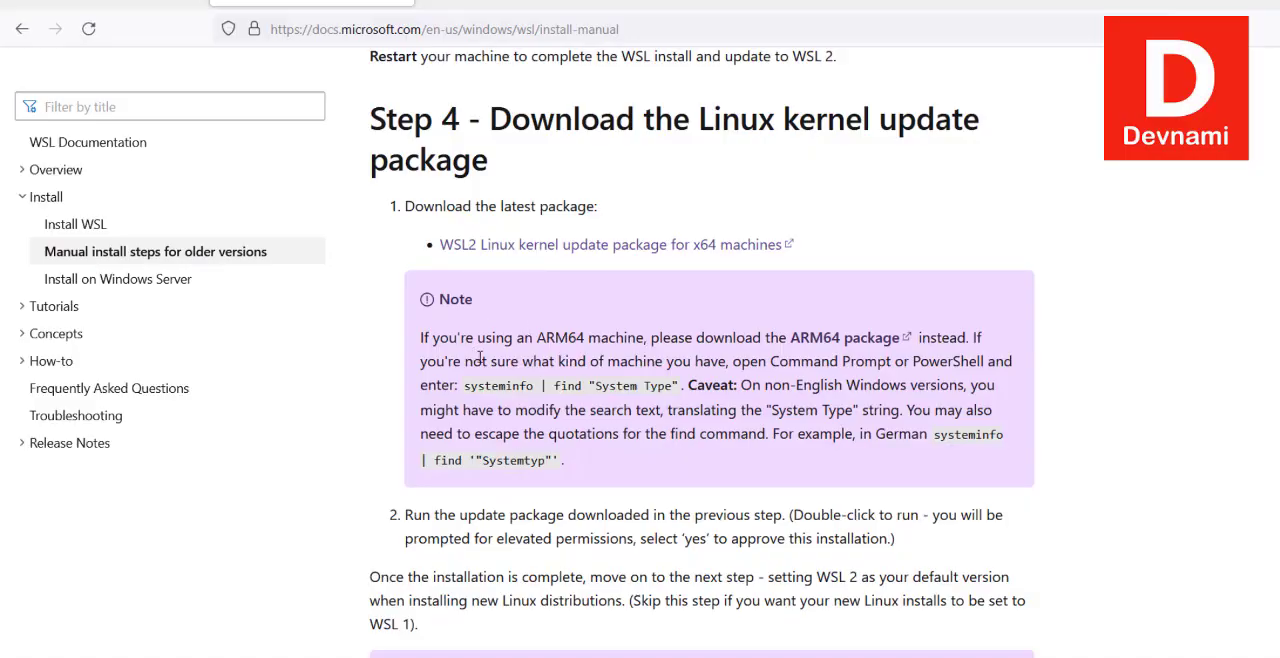
Scroll past Step 4's kernel update note to Step 5's wsl --set-default-version 2 command.
scroll("down", 3)
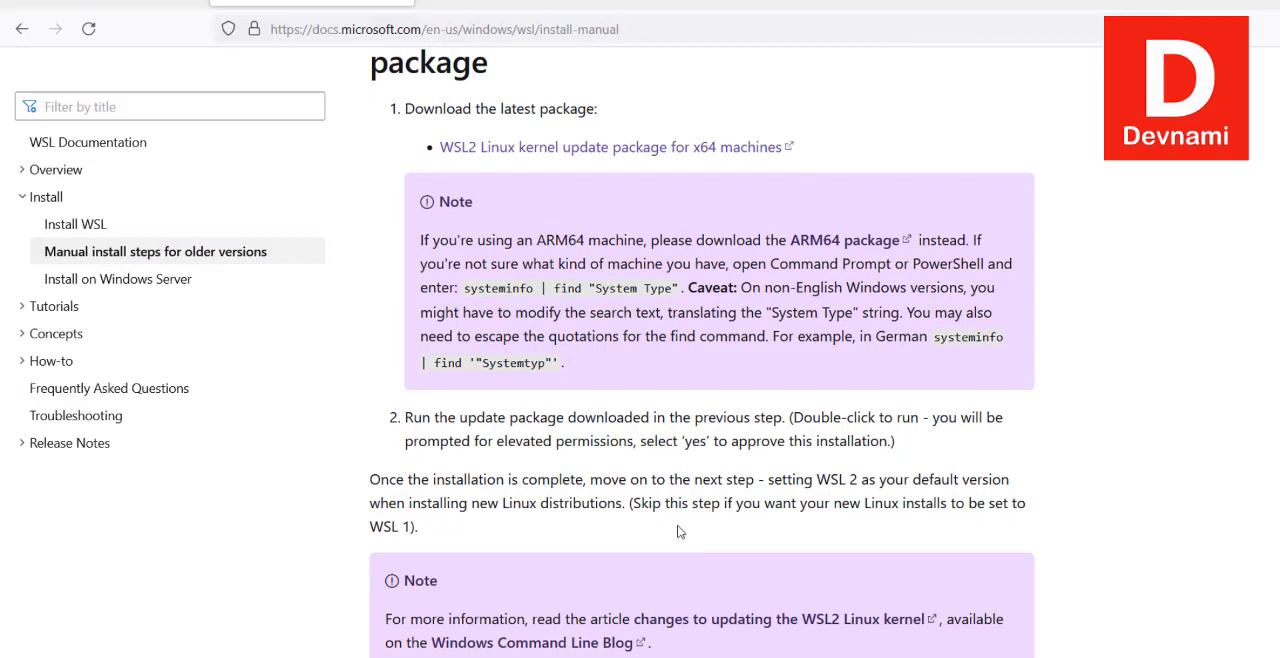
left_click_drag(692, 502, 420, 526)
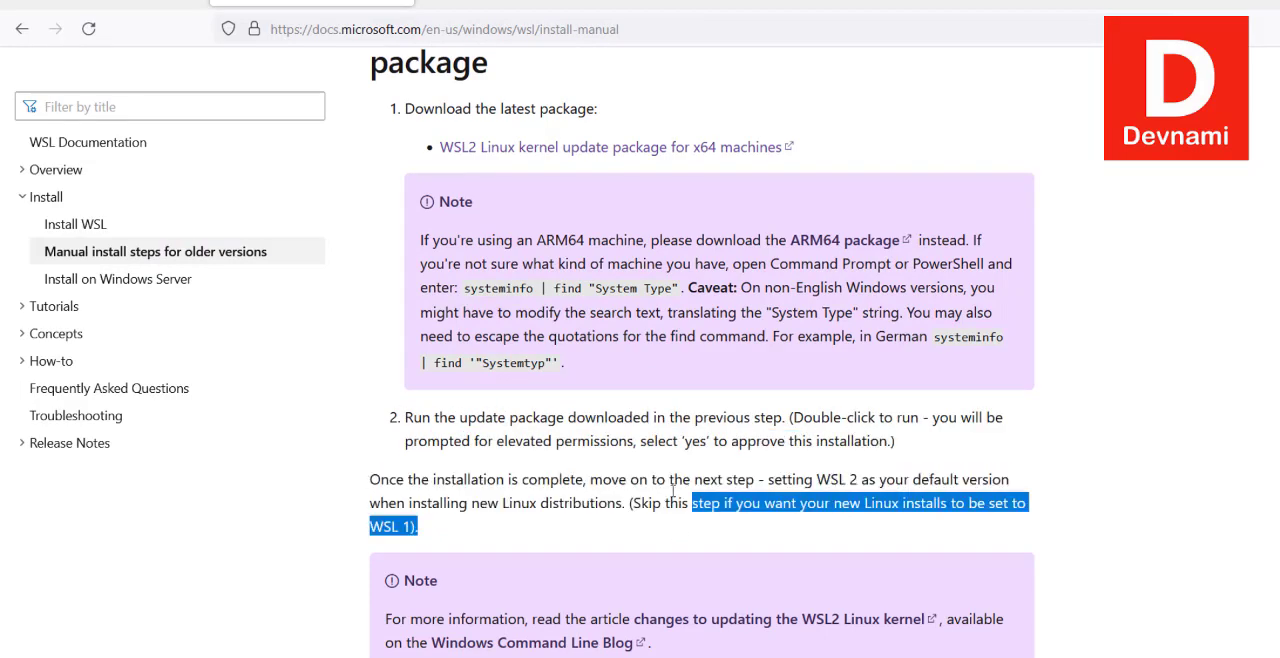
scroll("down", 3)
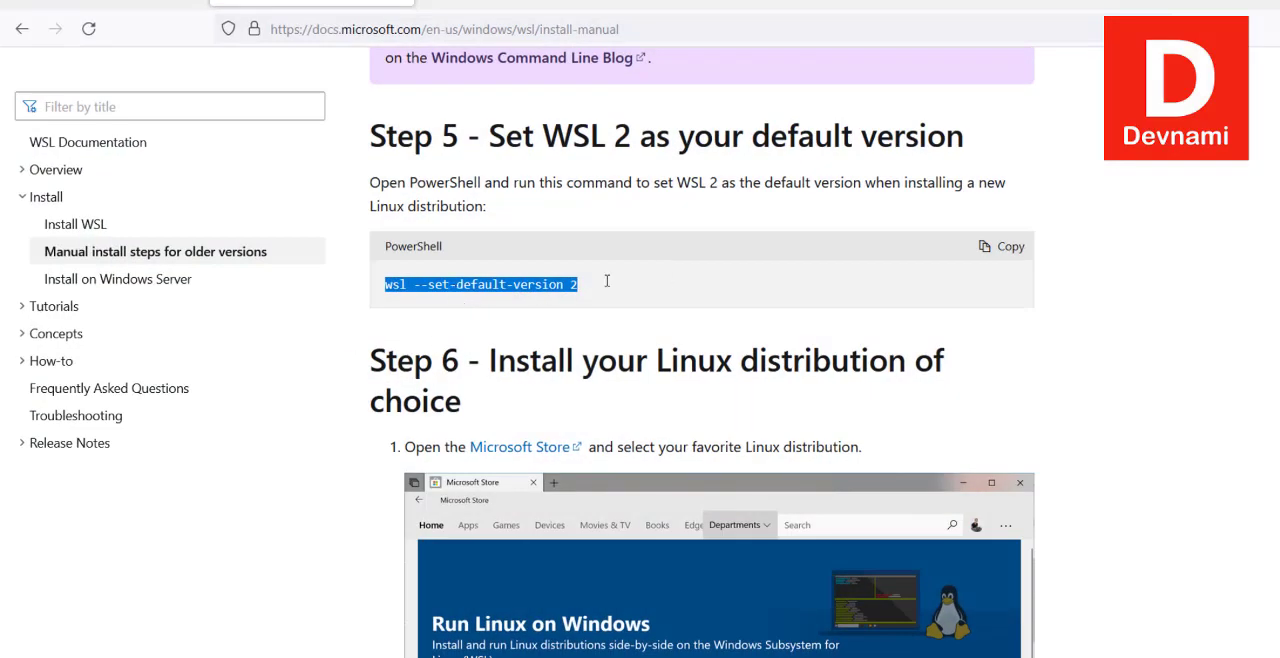
left_click(1008, 246)
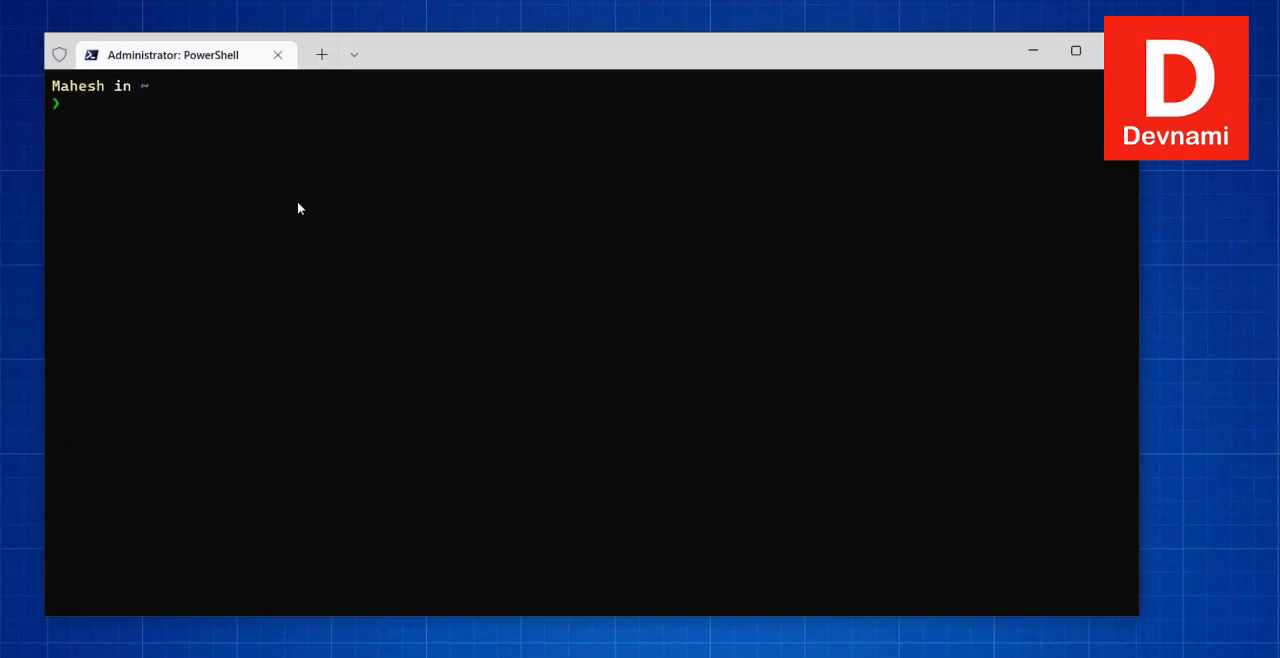
type("wsl --set-default-version 2")
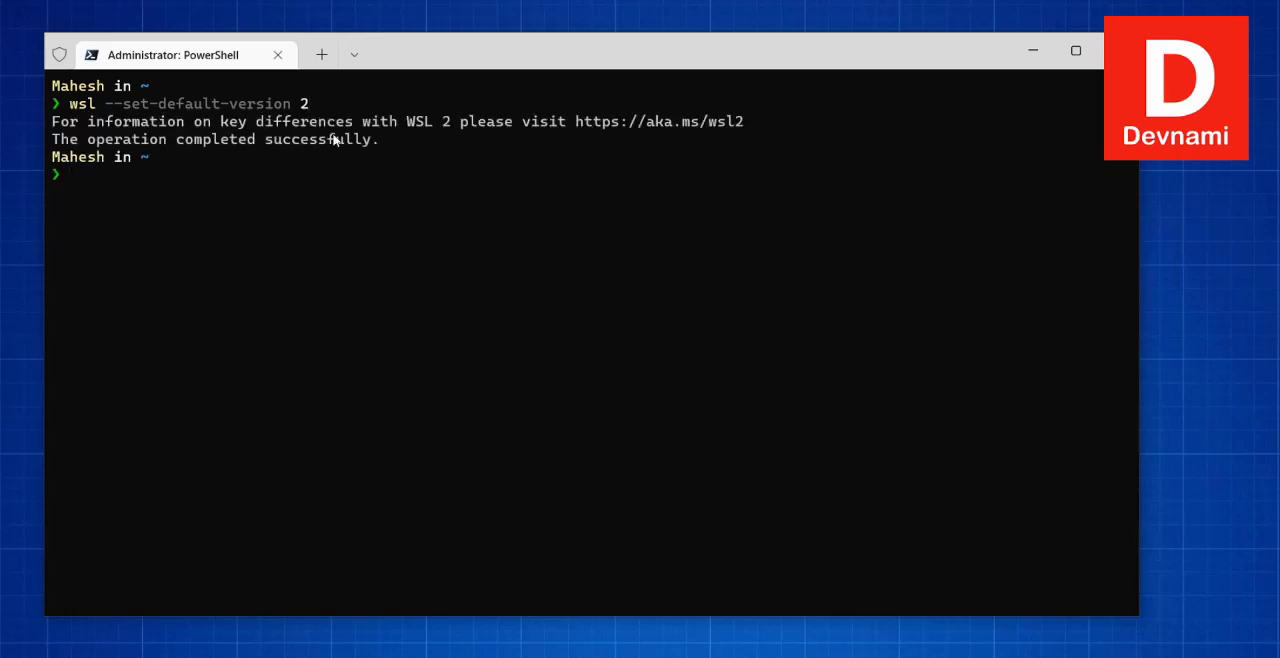
mouse_move(204, 156)
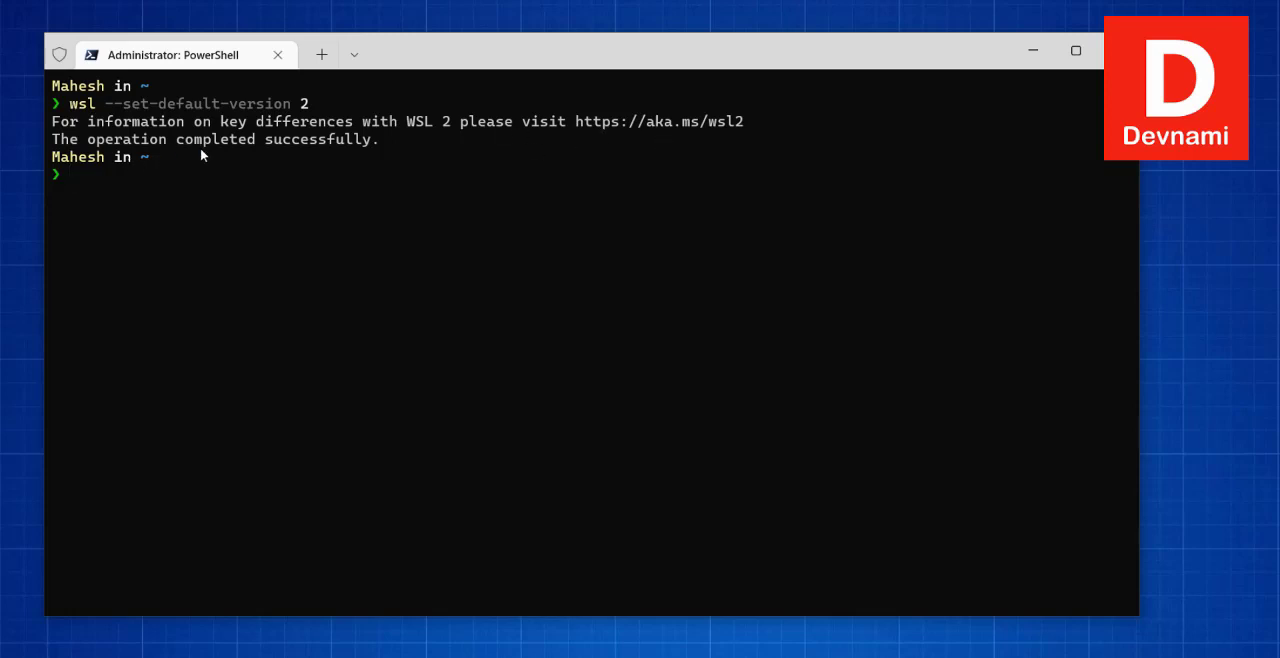
mouse_move(224, 144)
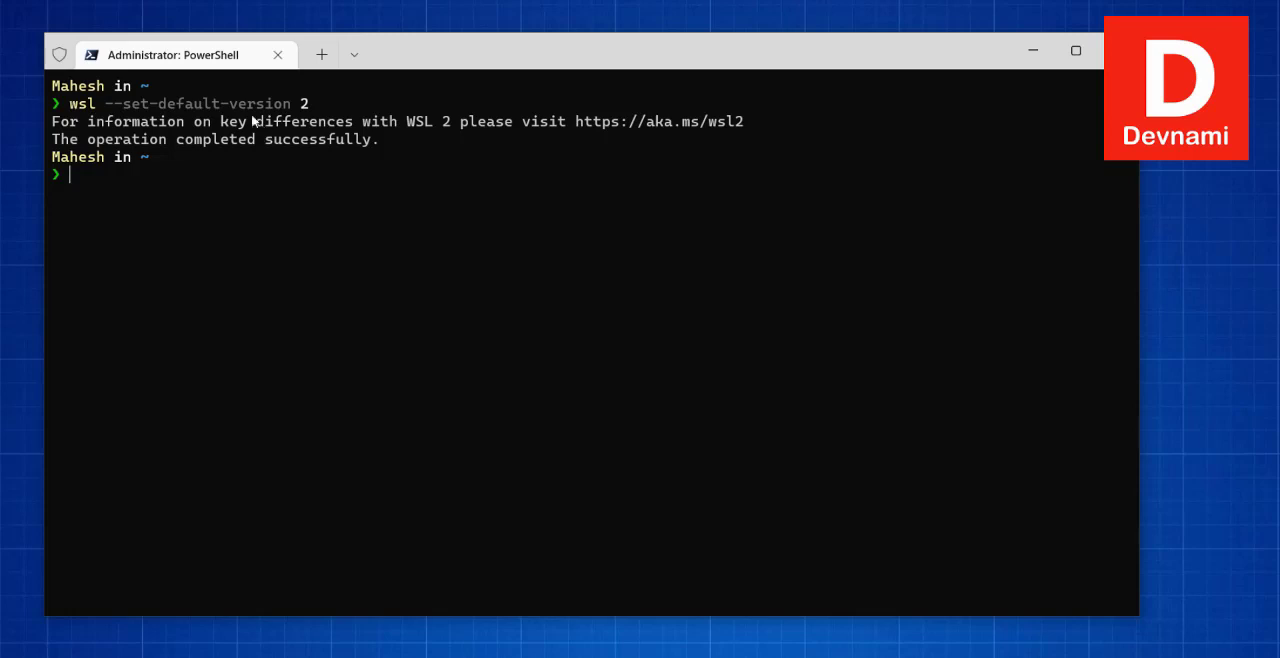
mouse_move(680, 286)
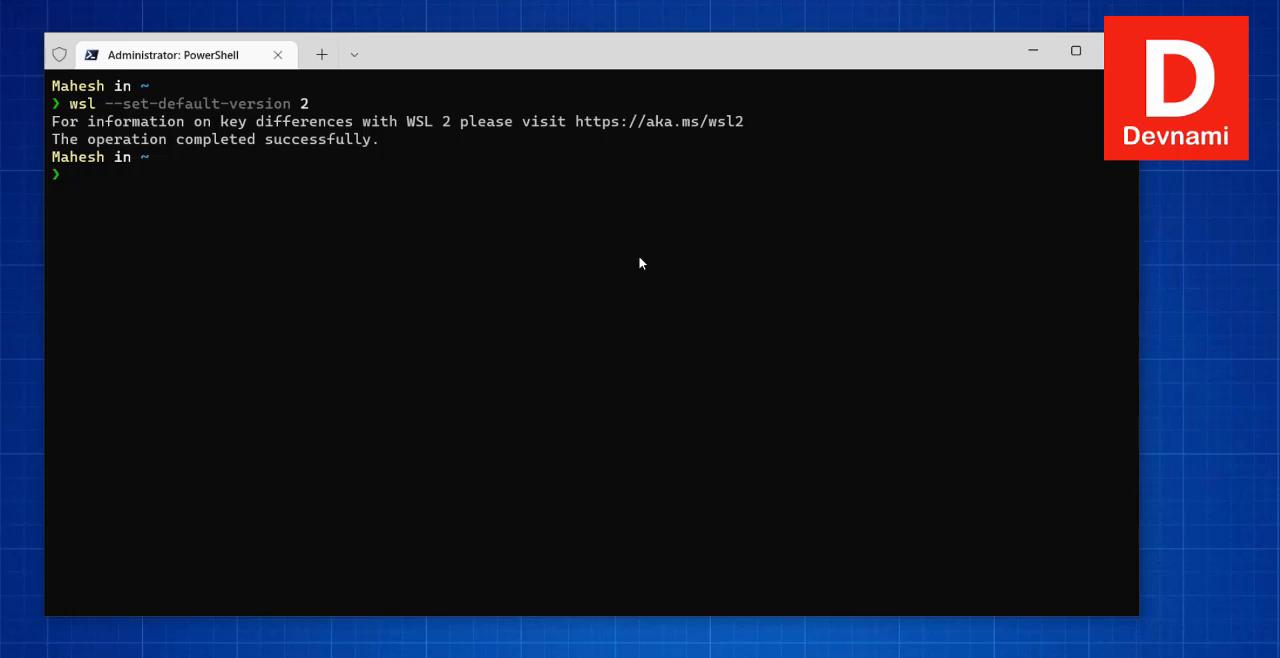
mouse_move(640, 260)
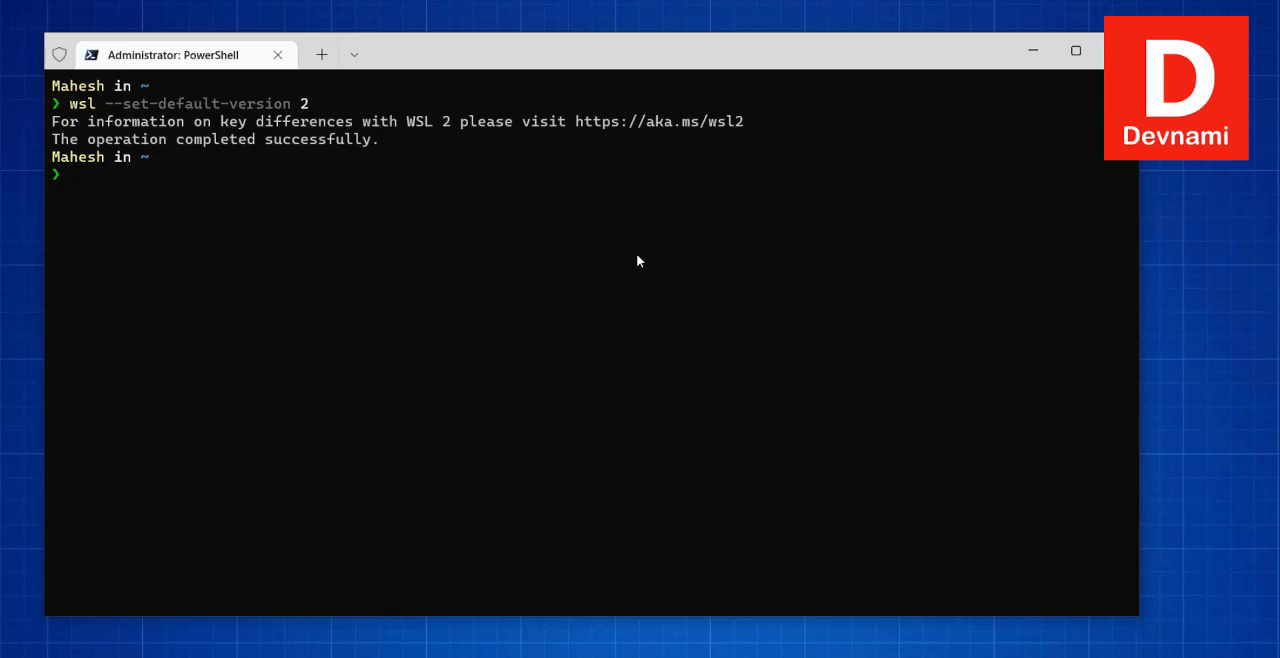
Run wsl --list --verbose showing Ubuntu stopped on WSL version 2.
type("wsl")
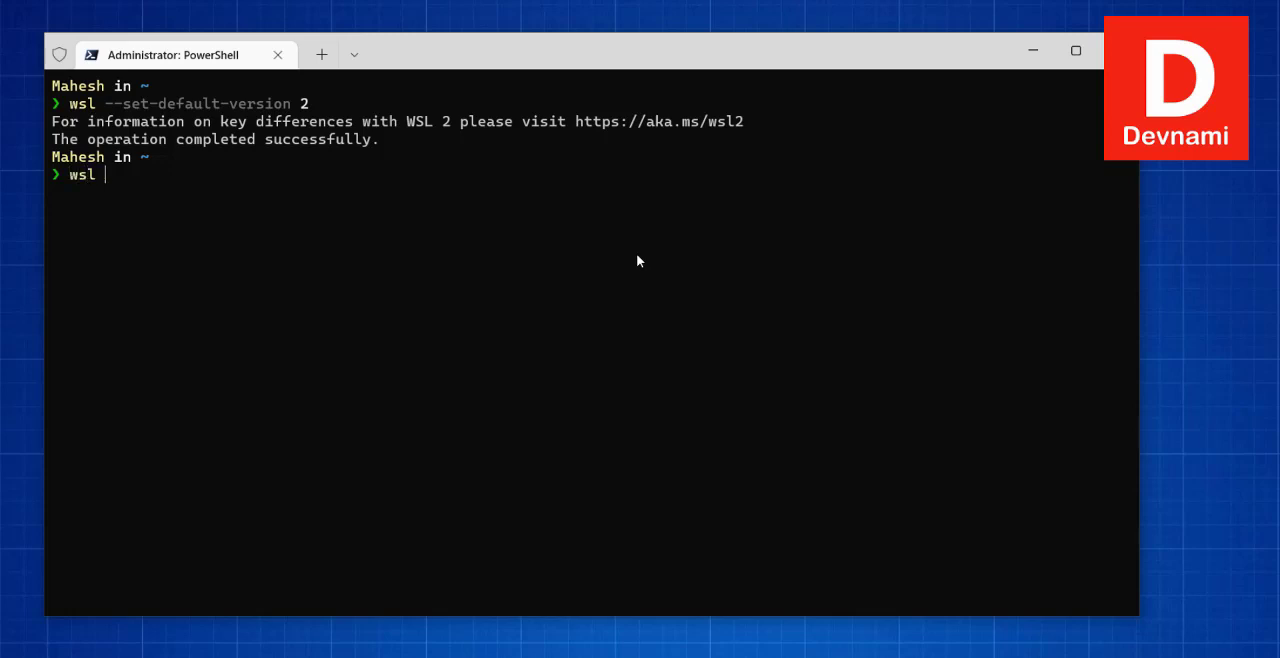
type("--list -ver")
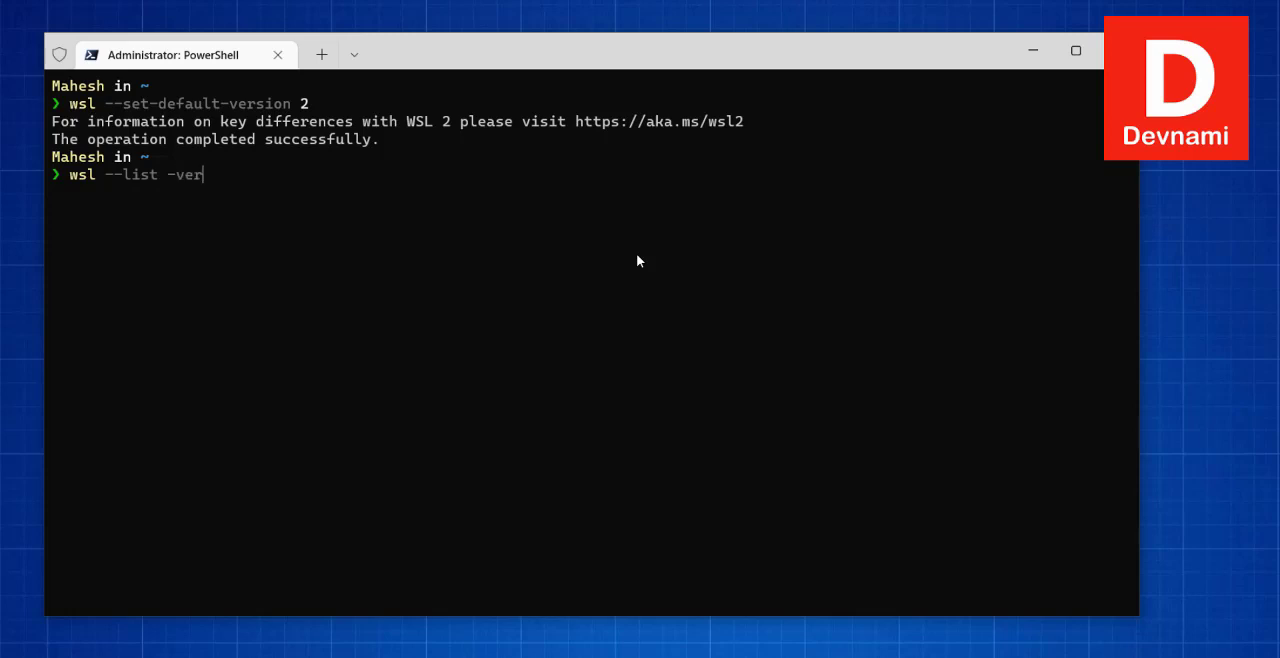
type("bose")
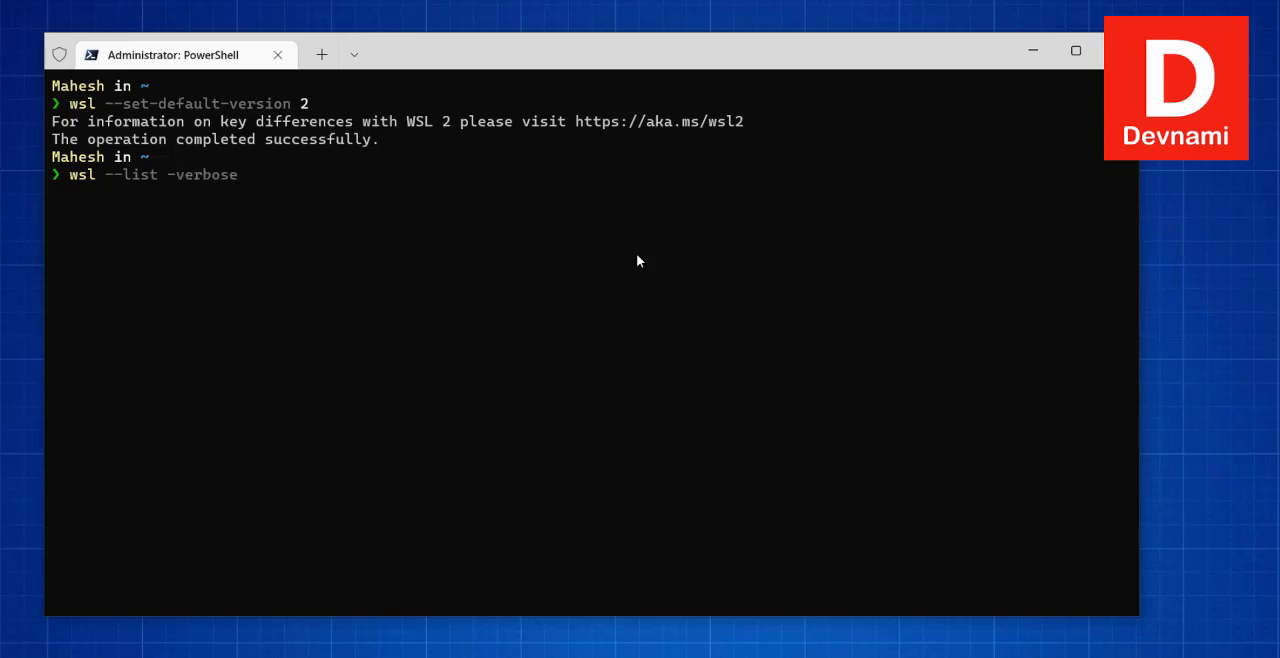
key("BackSpace")
type("-")
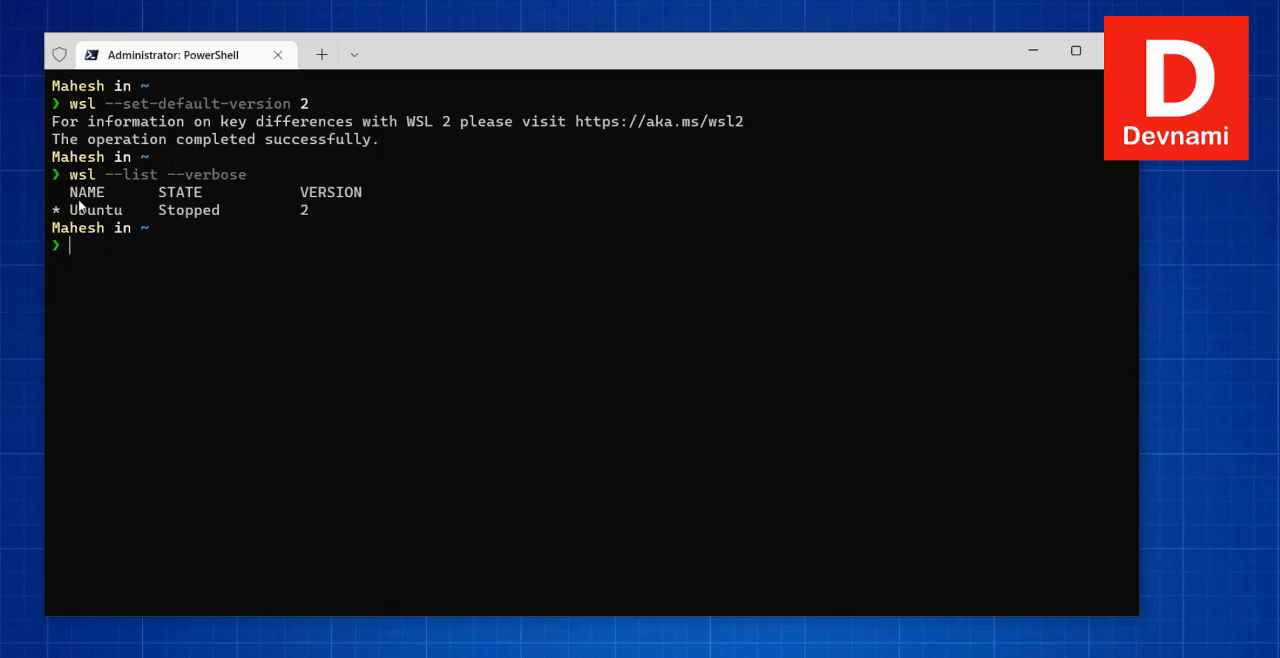
mouse_move(330, 230)
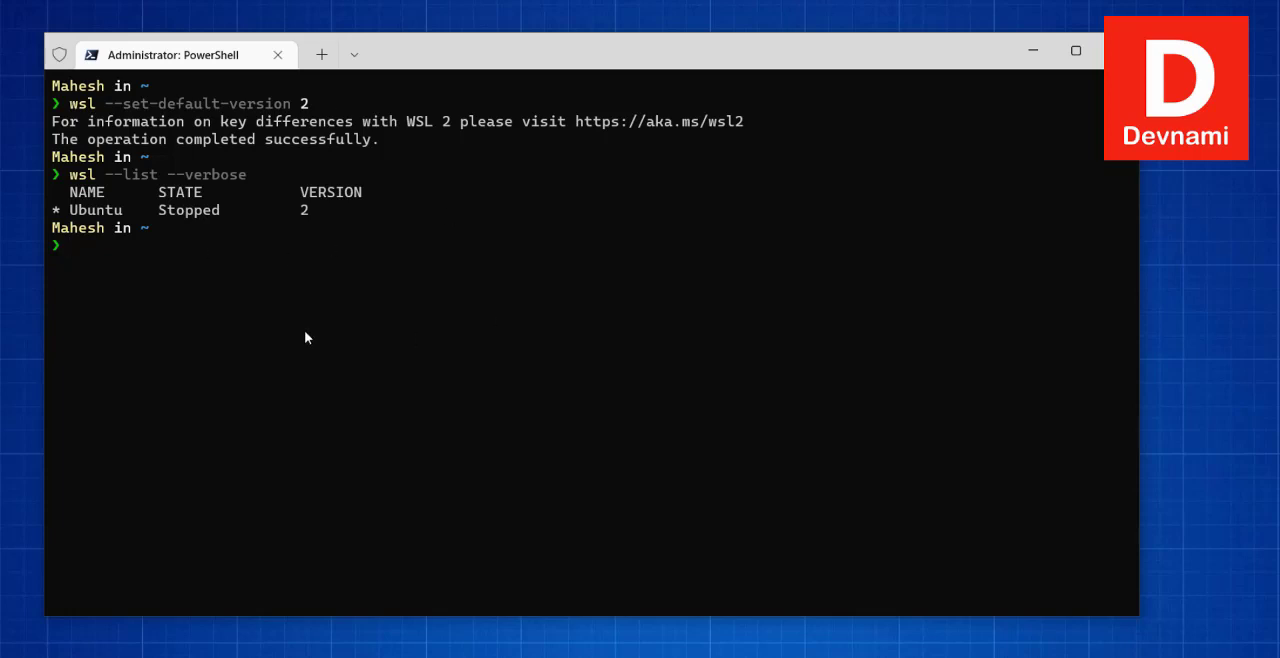
mouse_move(324, 320)
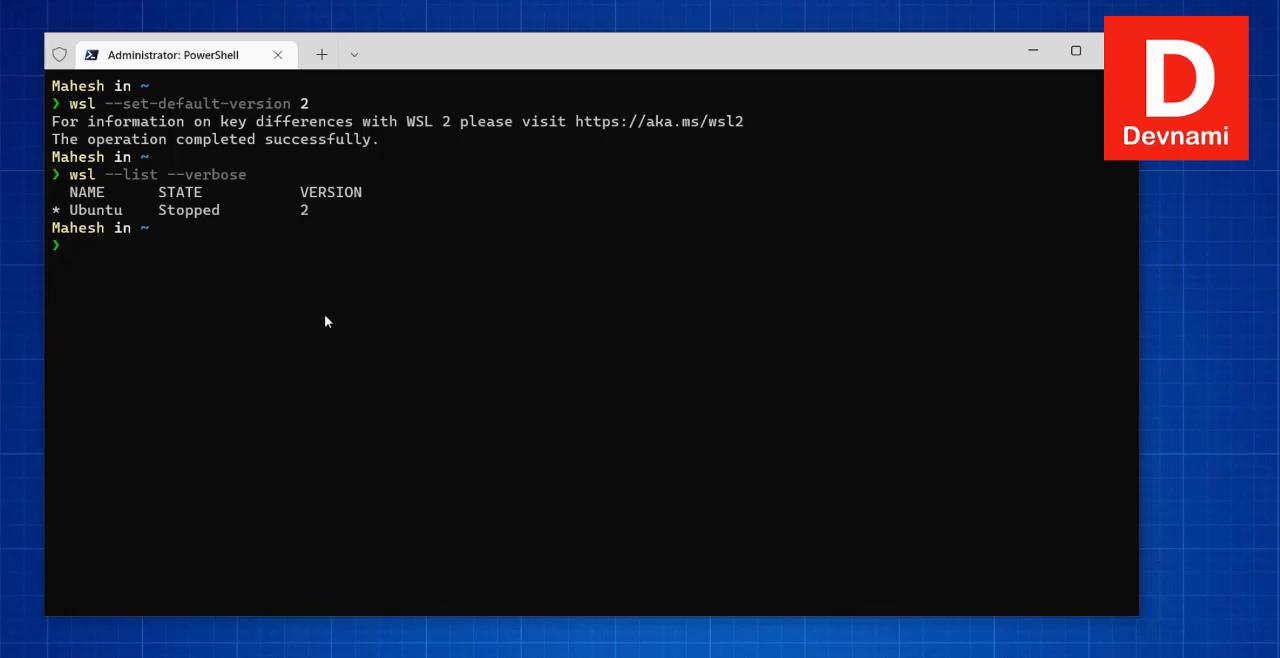
mouse_move(336, 260)
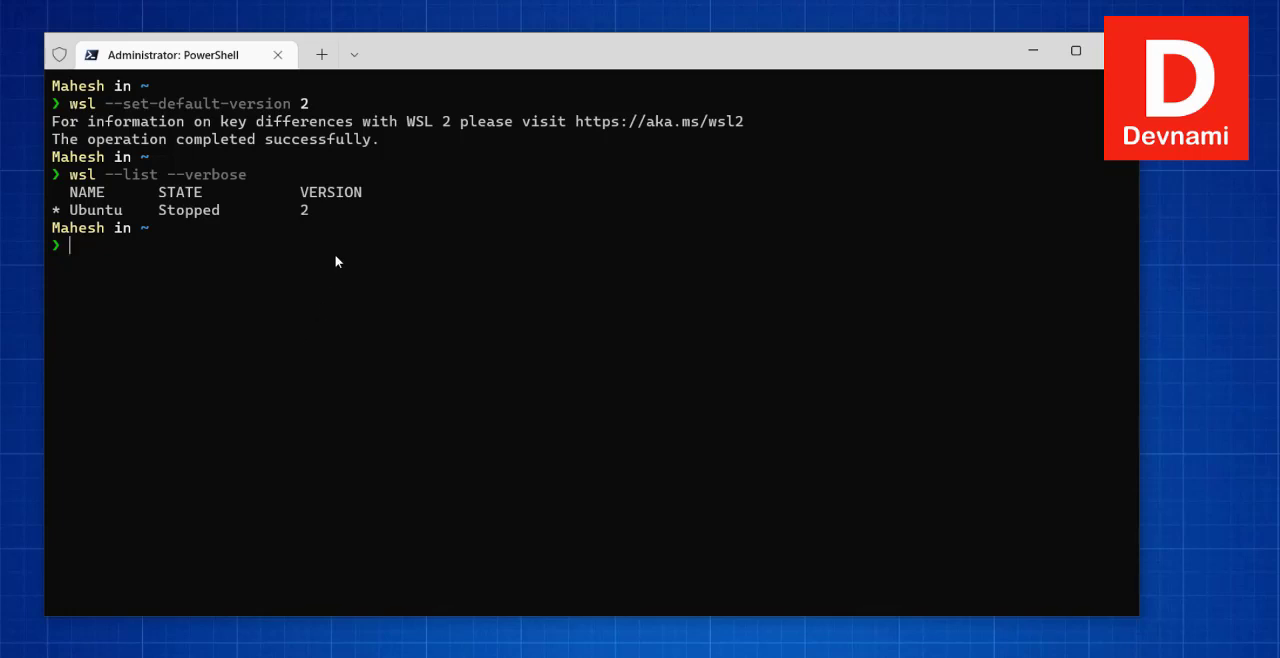
mouse_move(330, 256)
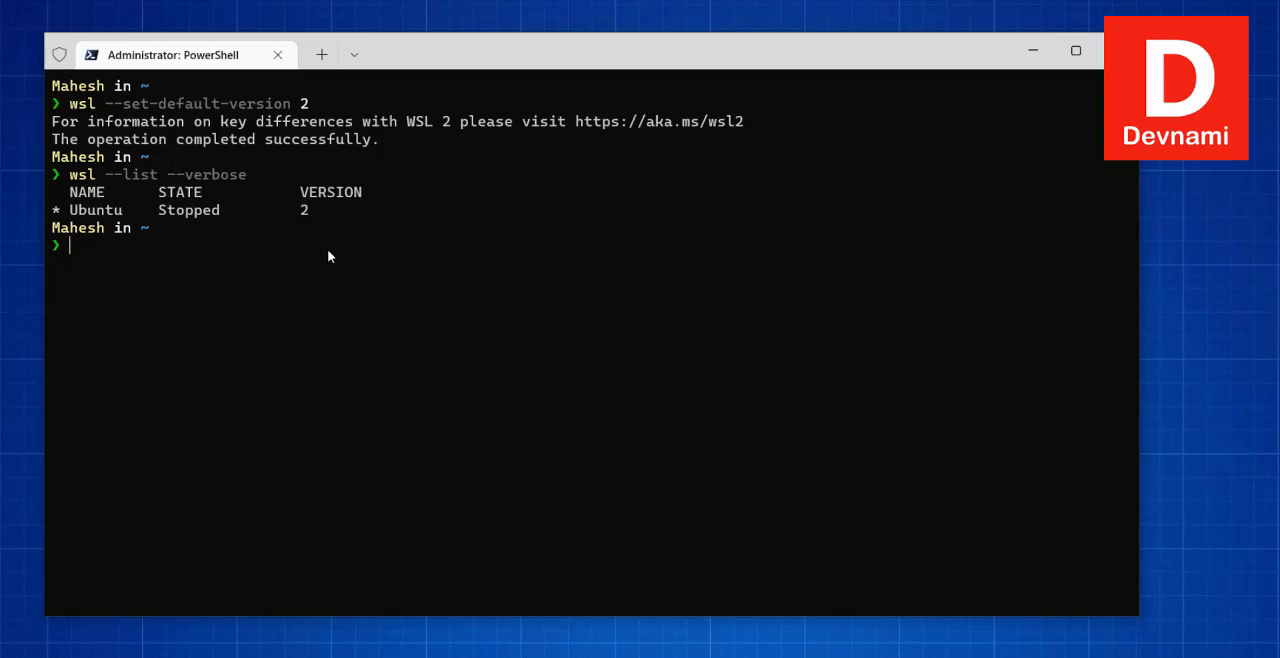
Run wsl -d ubuntu to start the Ubuntu distribution's first-run installation.
type("wsl -d")
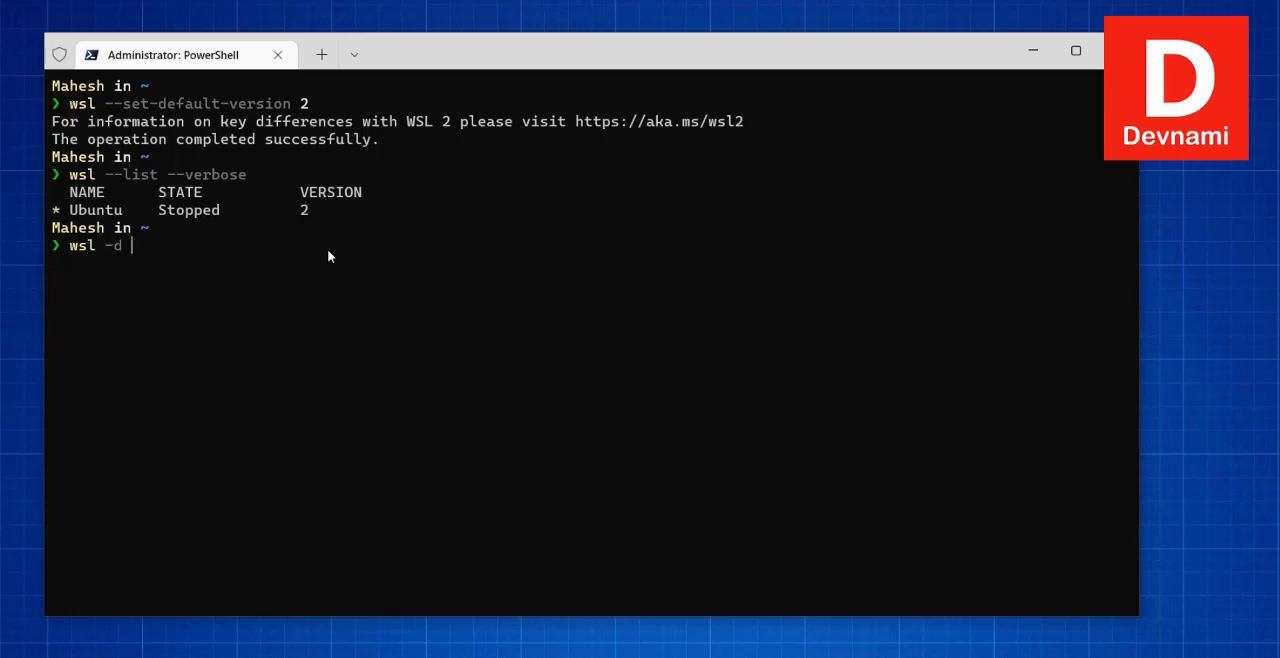
type("ubuntu")
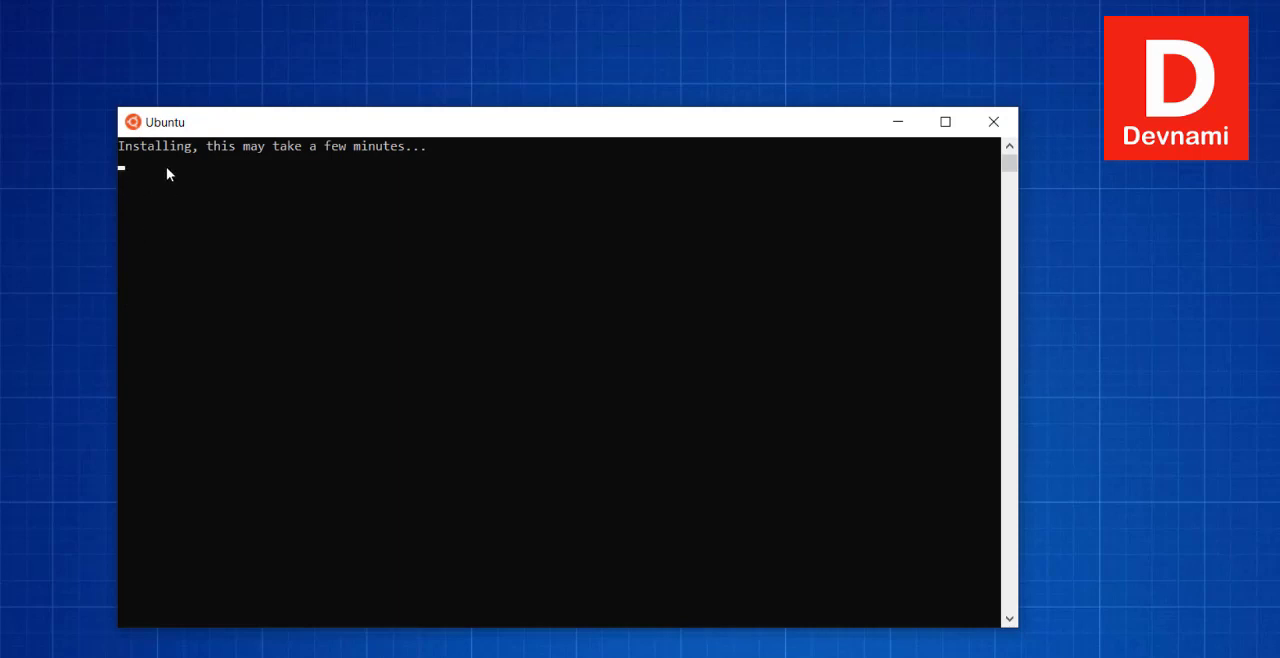
mouse_move(20, 428)
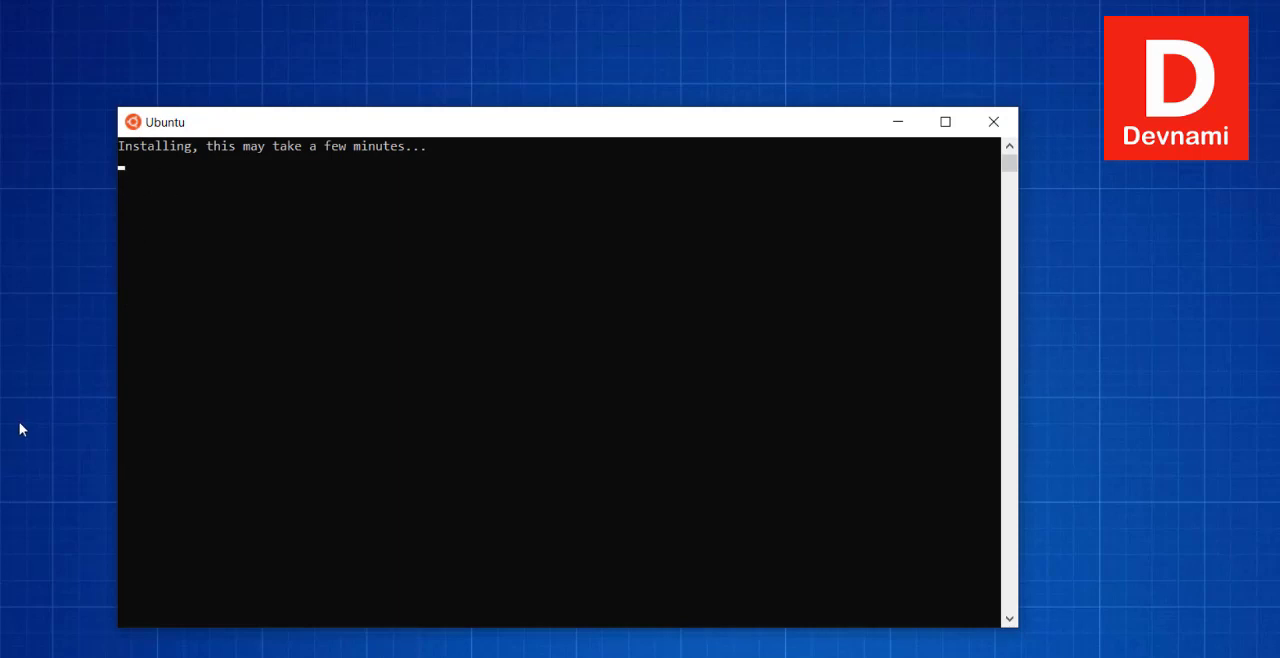
mouse_move(296, 174)
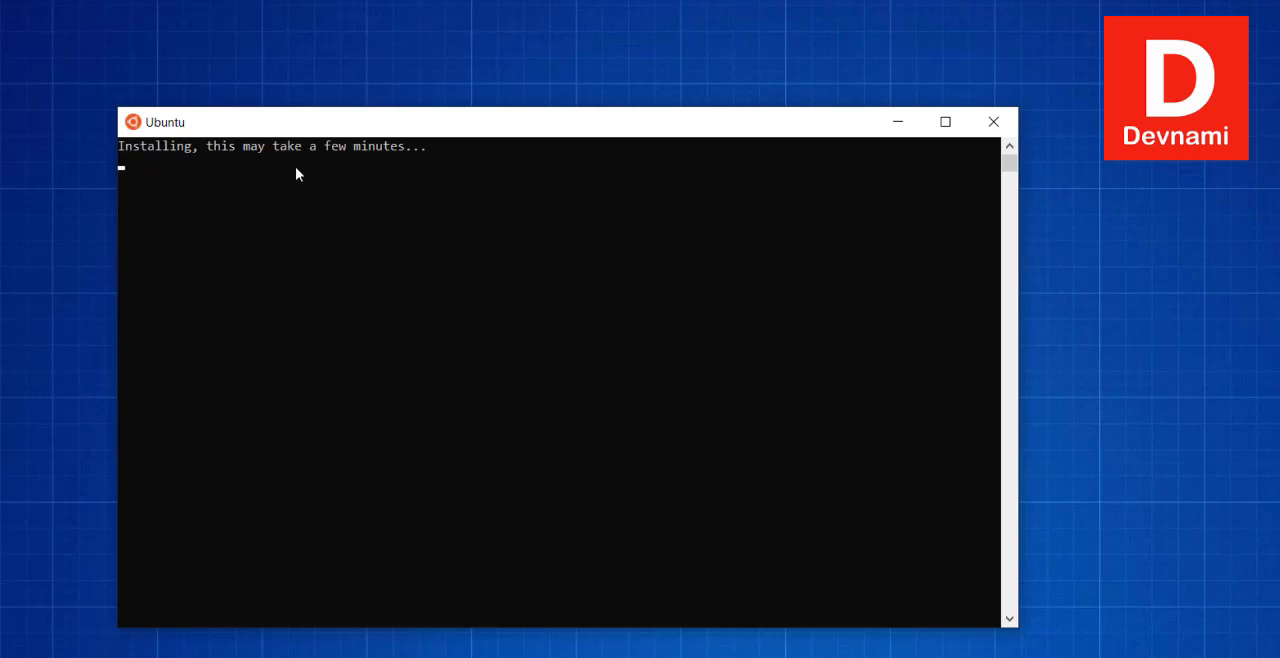
mouse_move(220, 162)
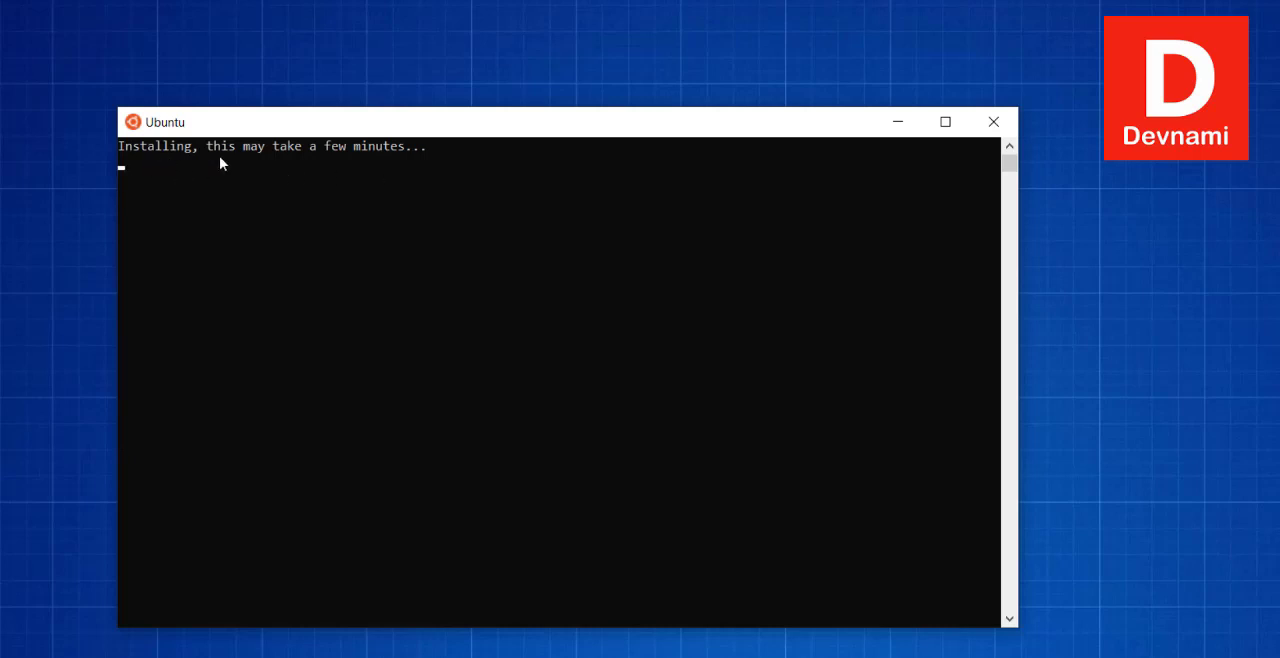
mouse_move(398, 166)
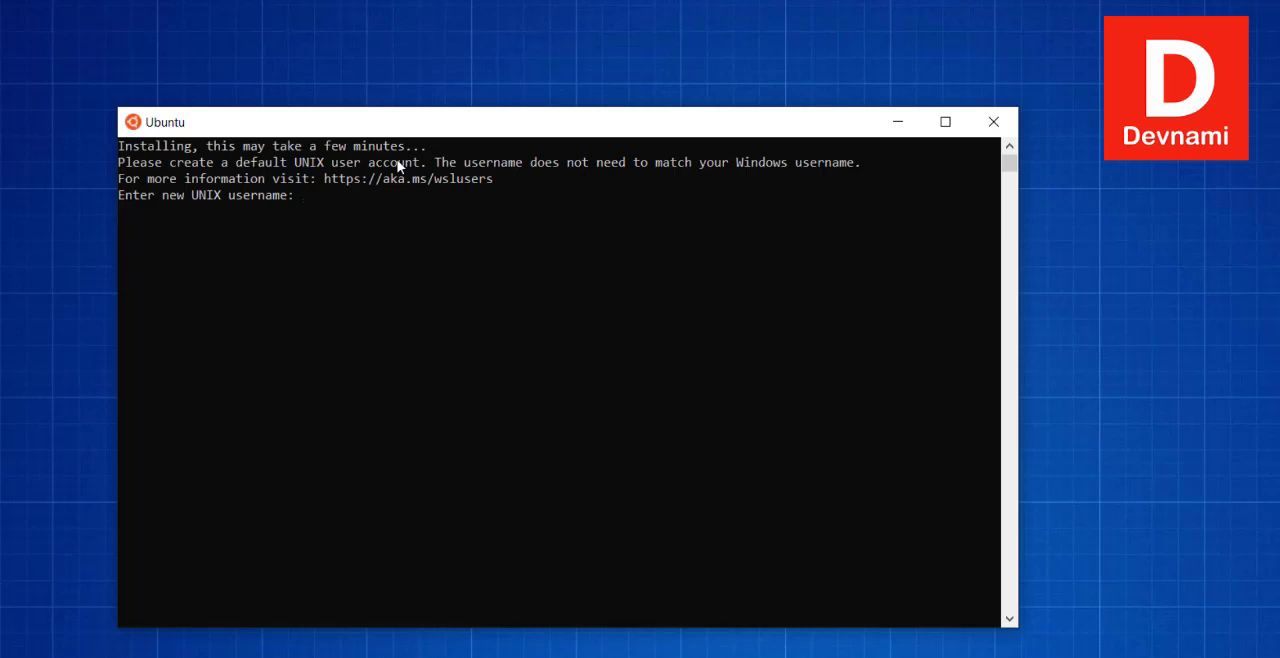
mouse_move(344, 224)
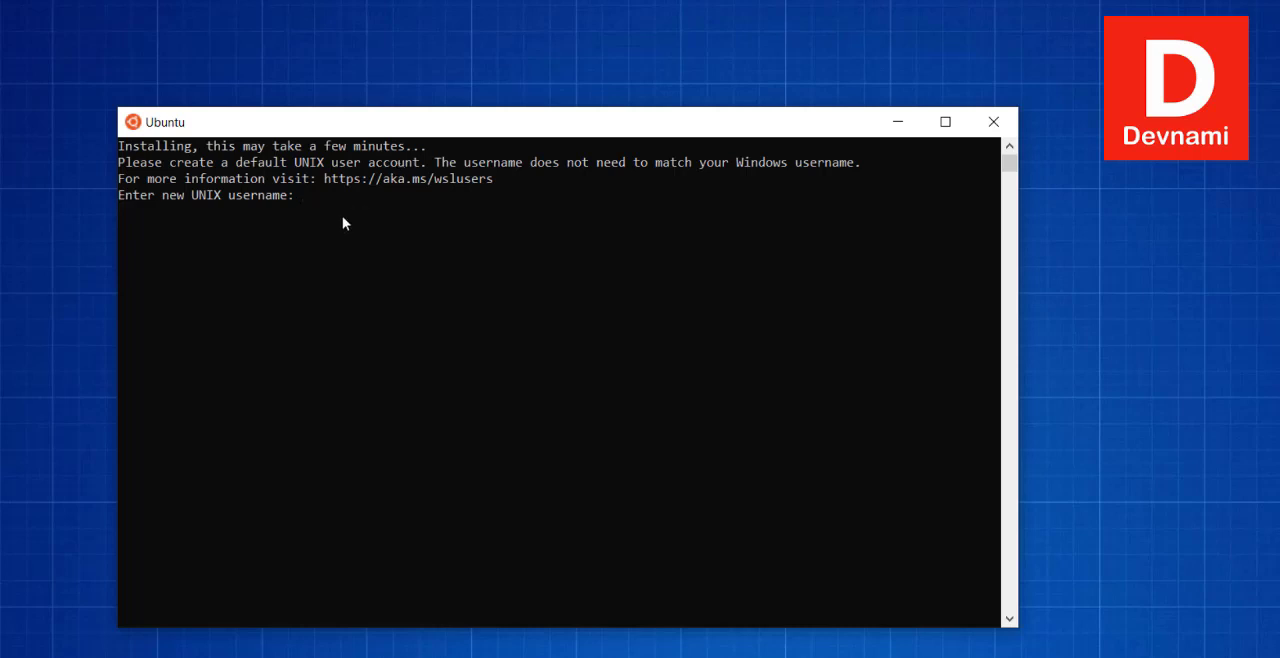
mouse_move(230, 214)
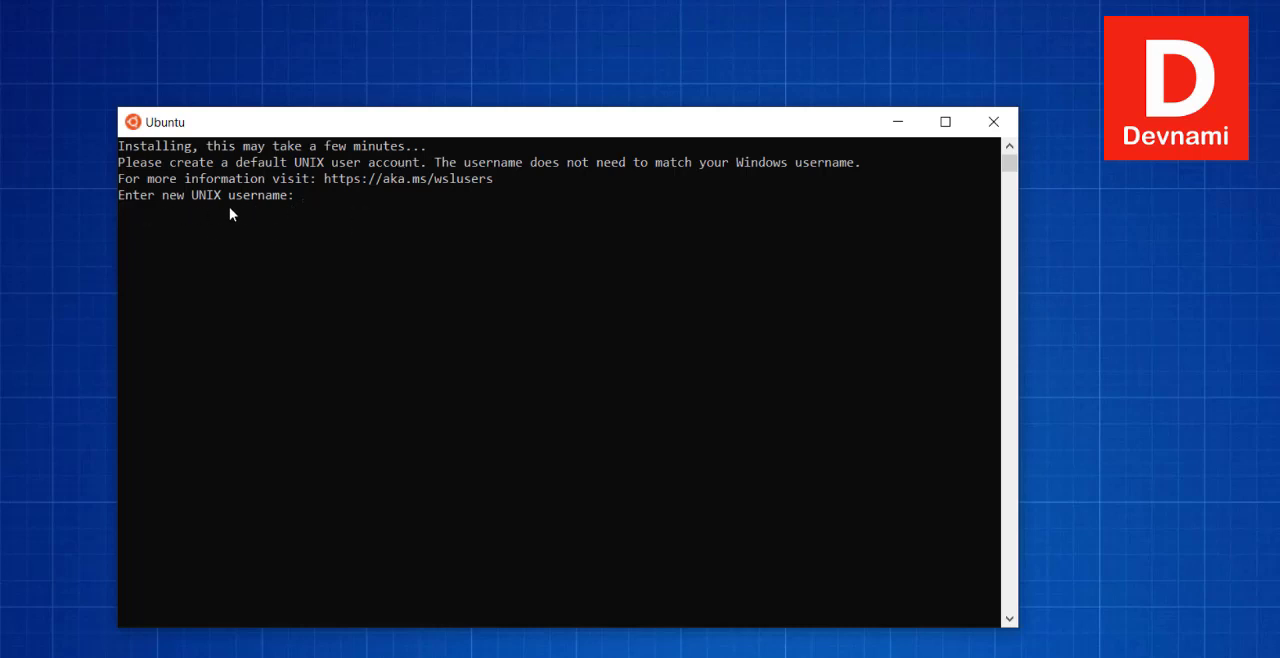
Create the UNIX user 'mahesh' and complete the account setup.
type("m")
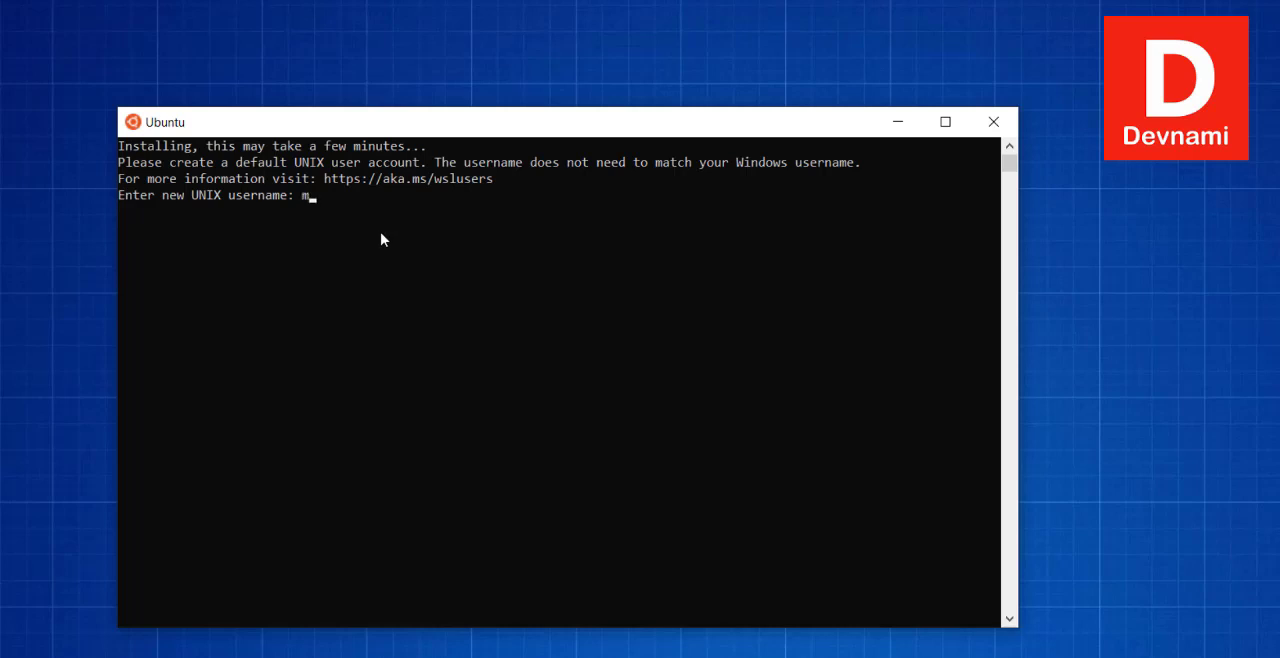
type("ahesh")
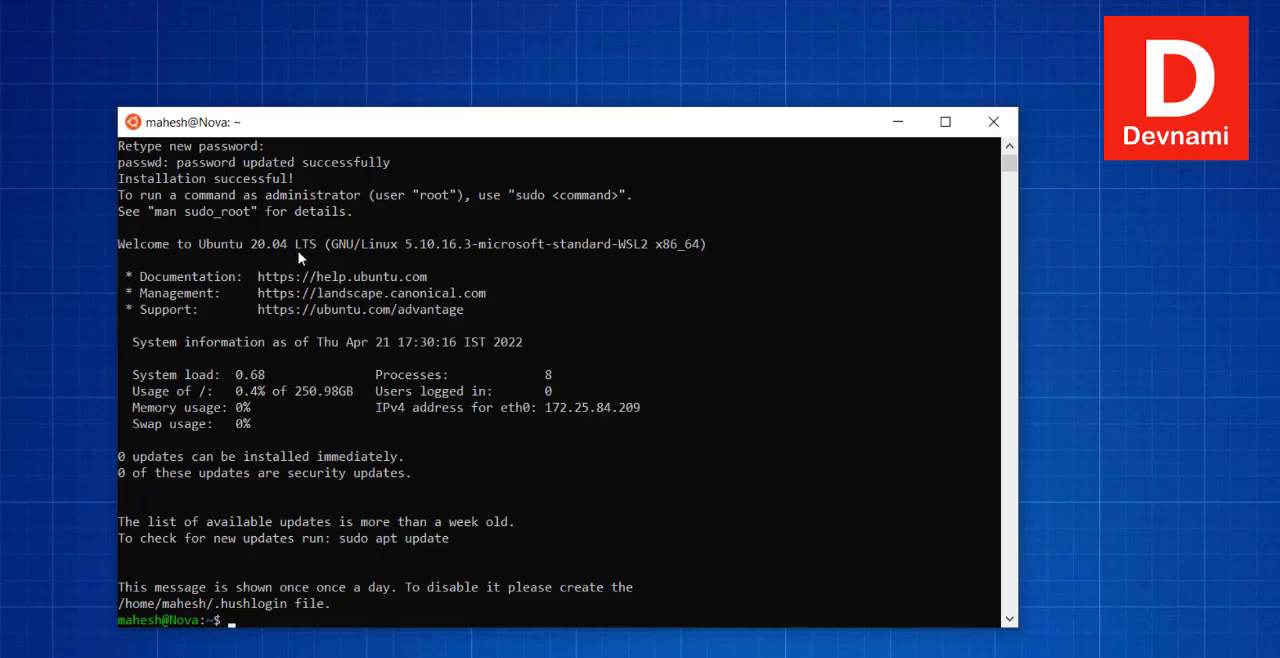
Run ls in the empty home directory, then enter exit at the prompt without executing it.
scroll("down", 3)
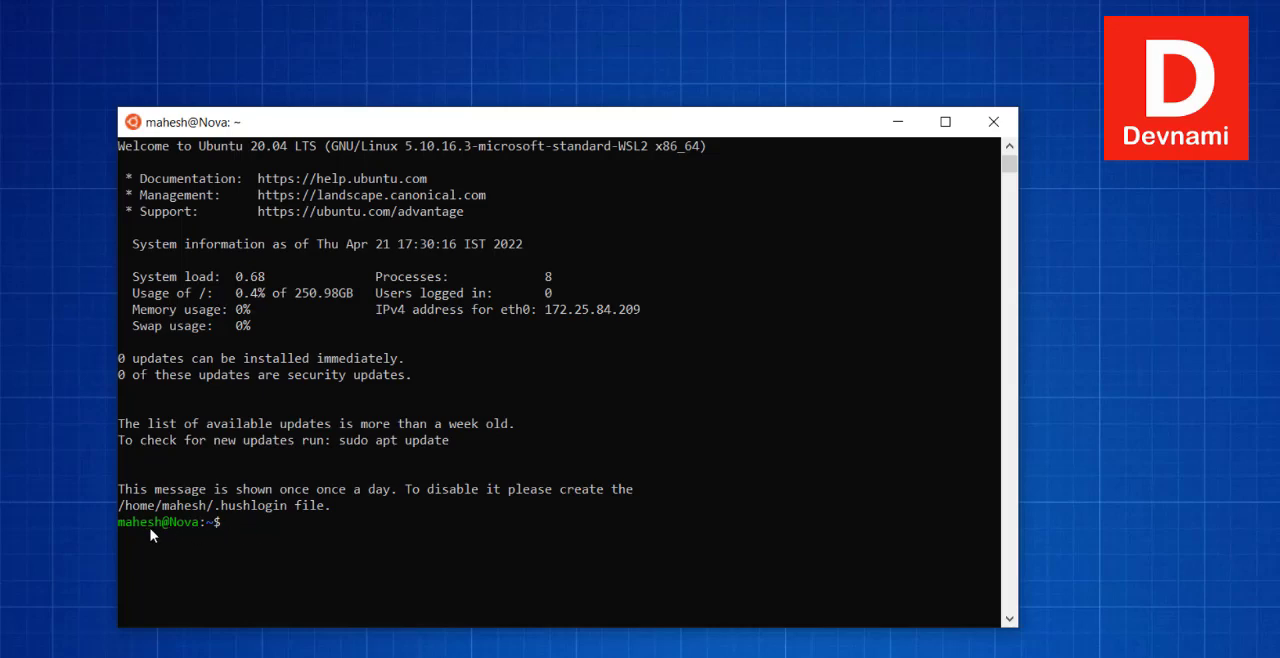
mouse_move(520, 546)
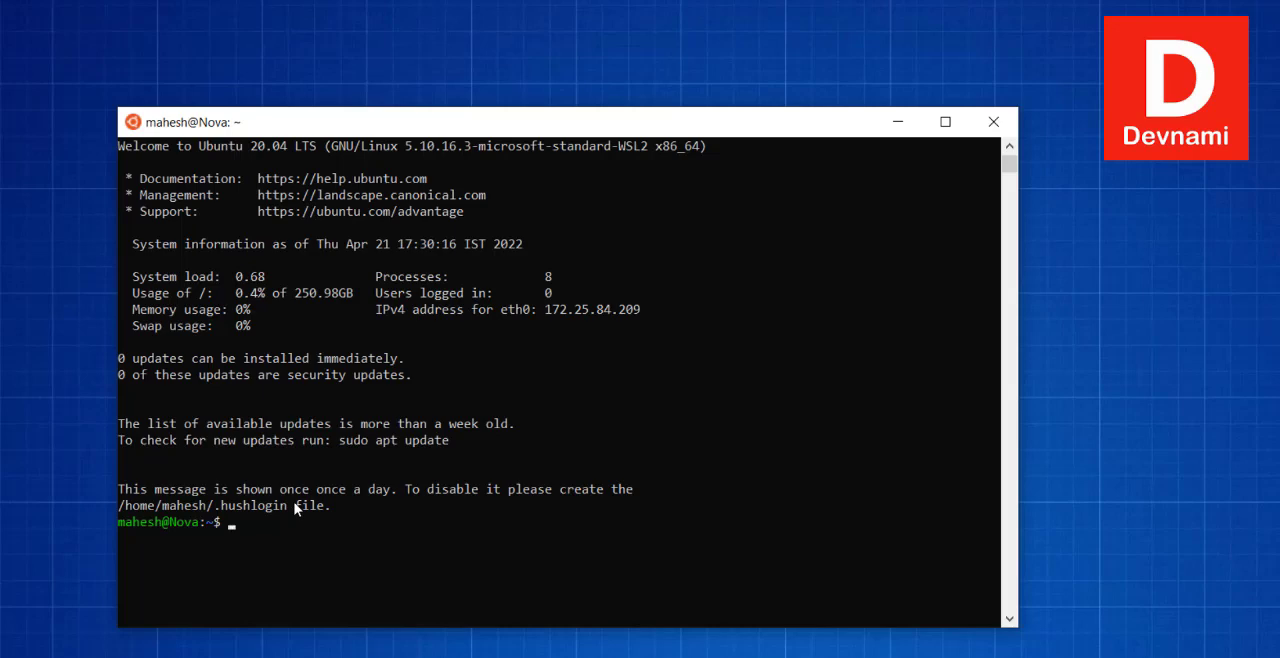
type("ls")
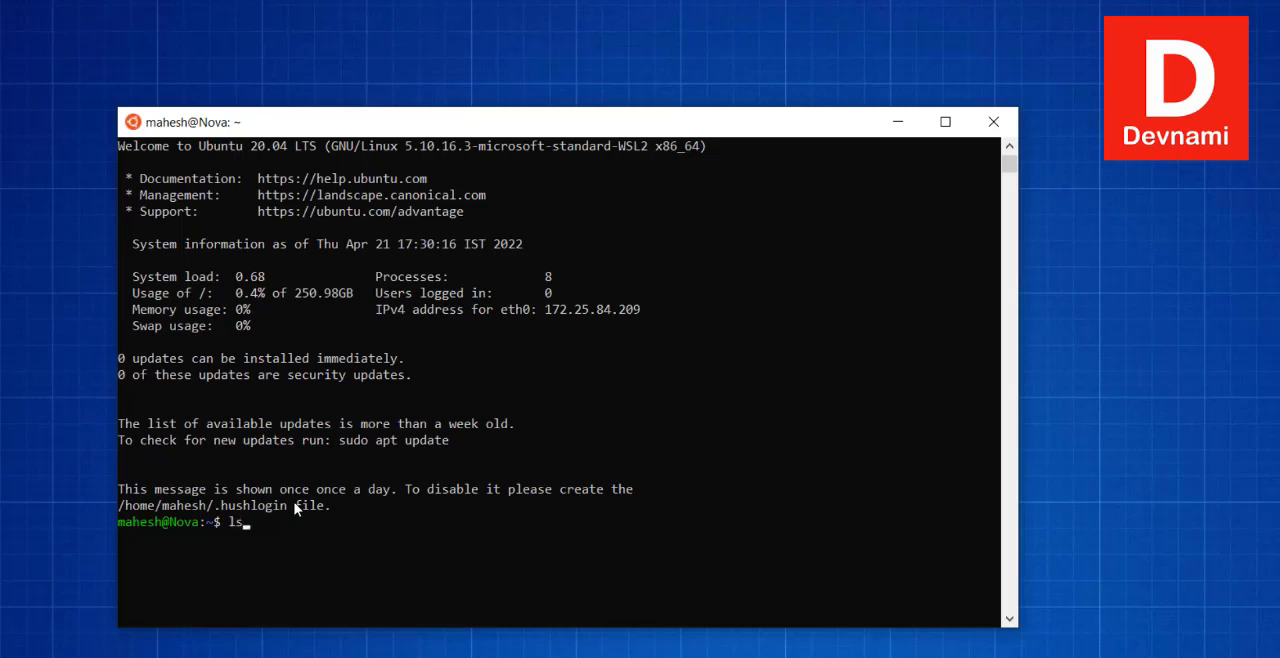
key("Enter")
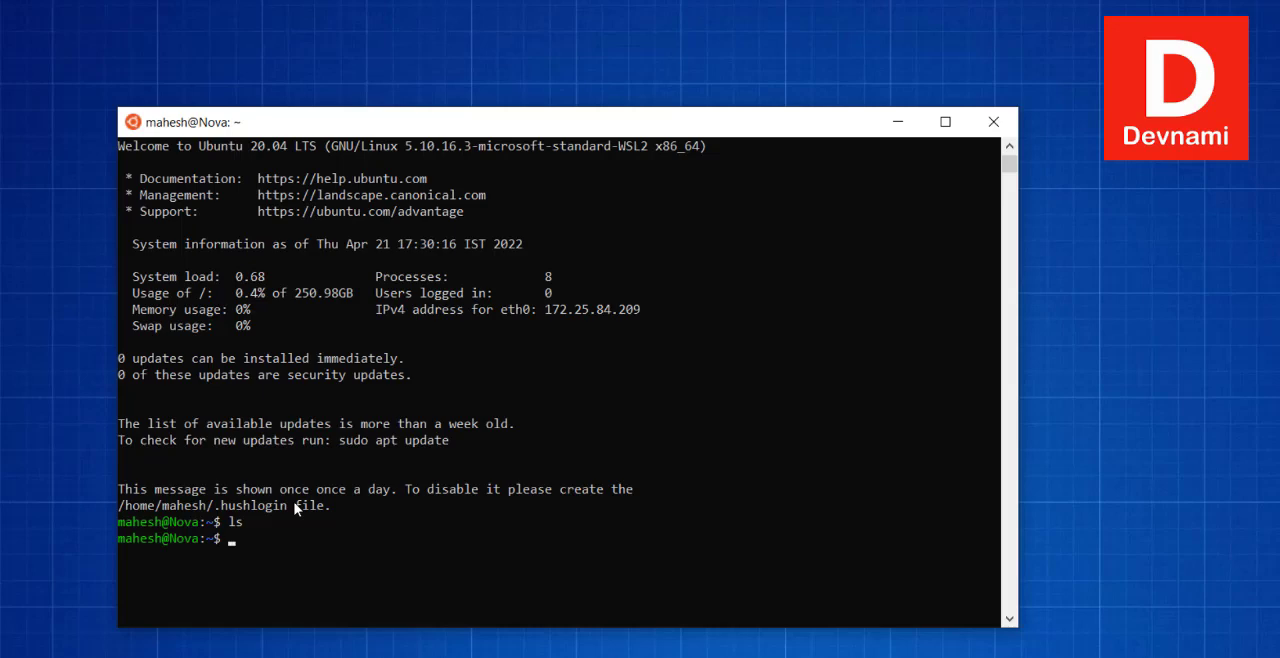
type("exit")
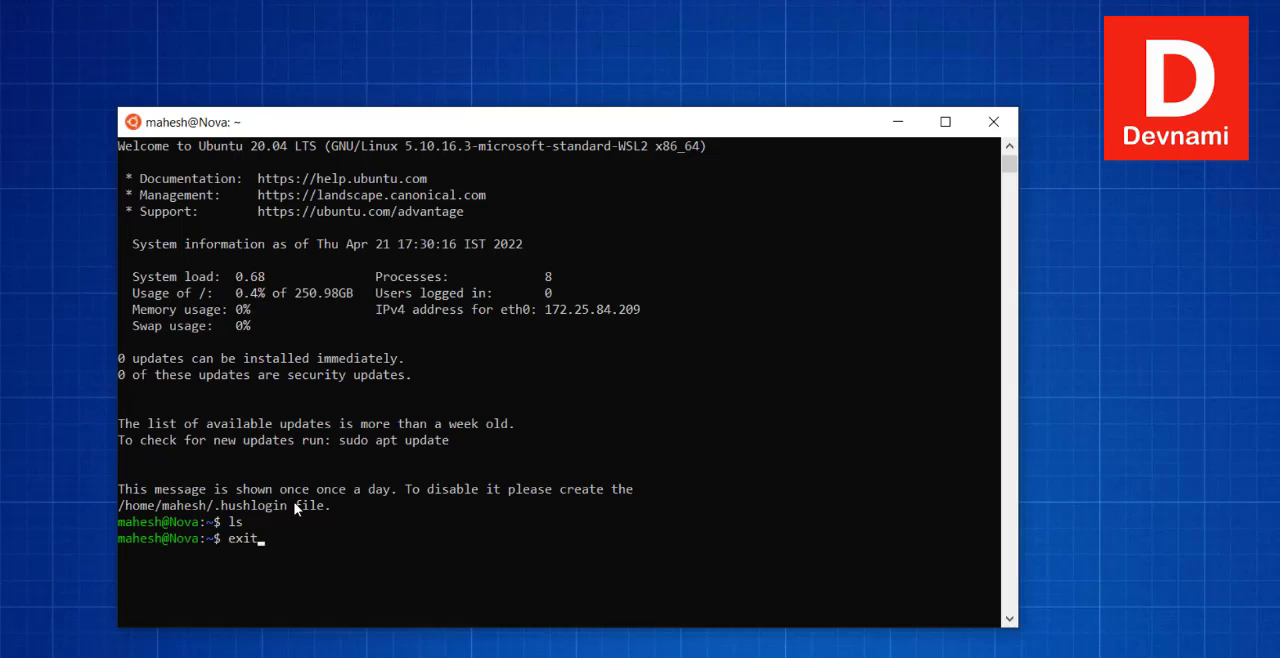